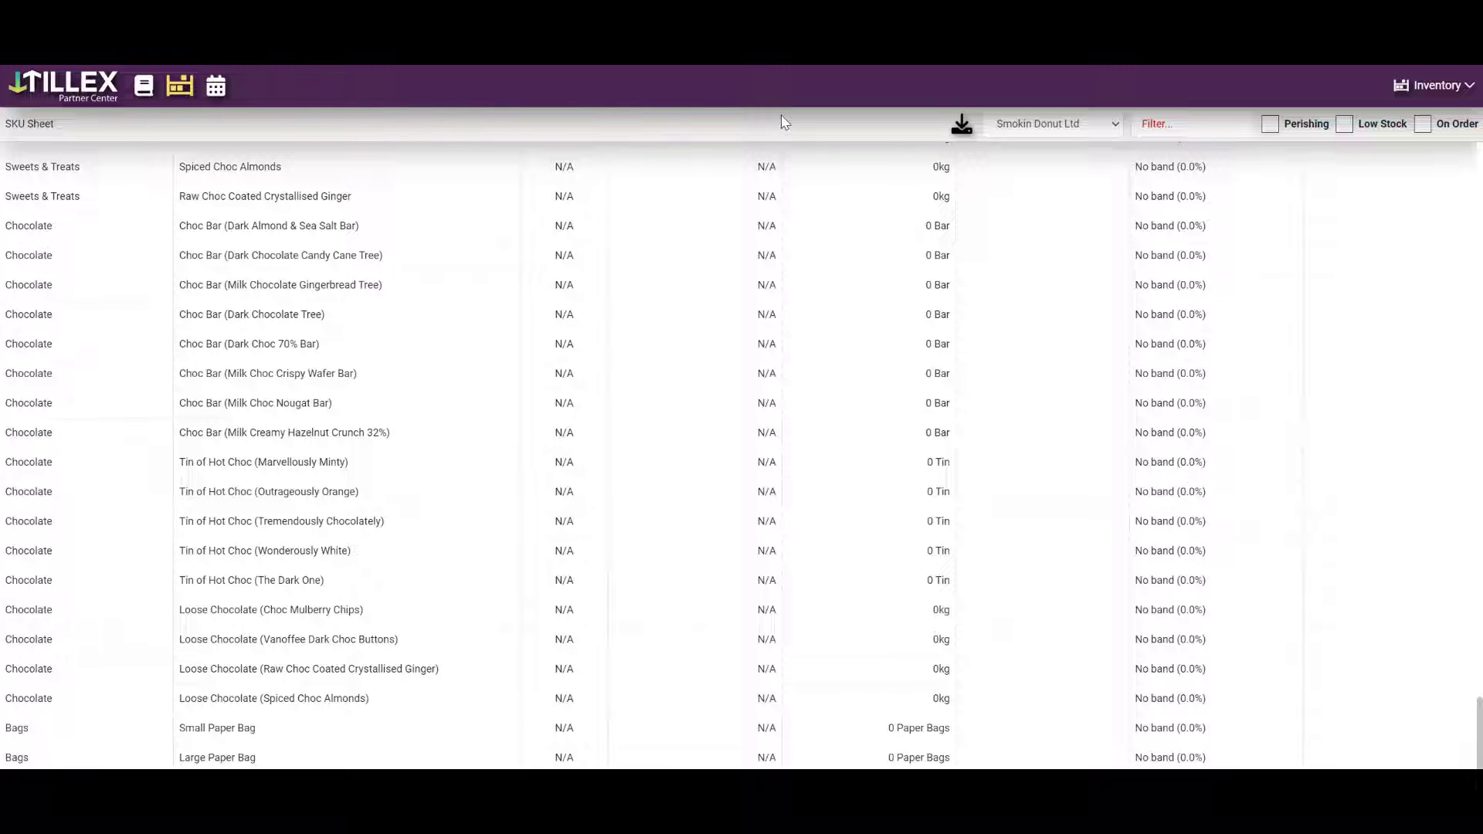
mouse_move(1002, 170)
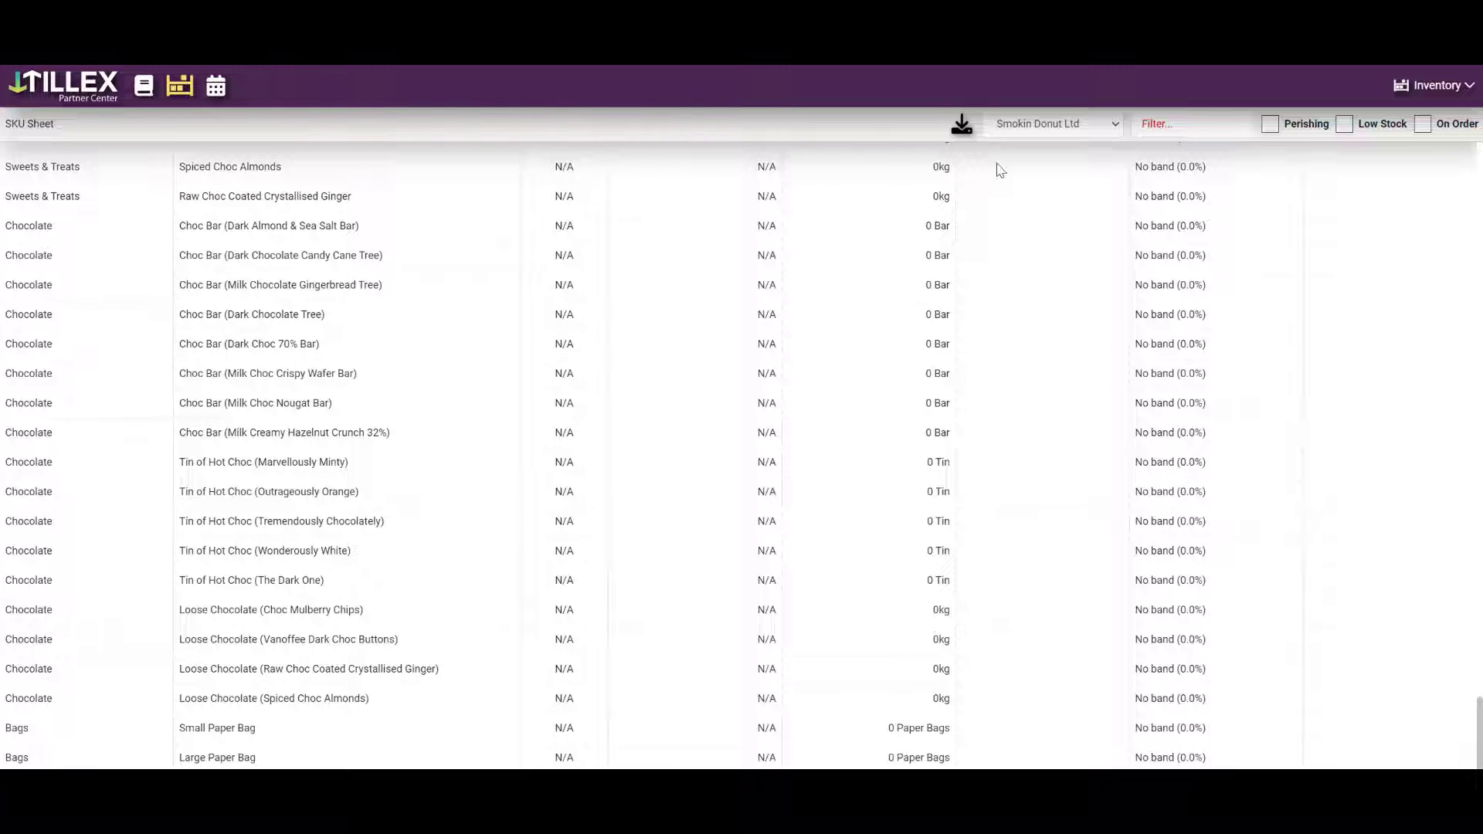
Step: Filter the SKU sheet for 'pap', view the Small Paper Bag details, then go home
text(paper)
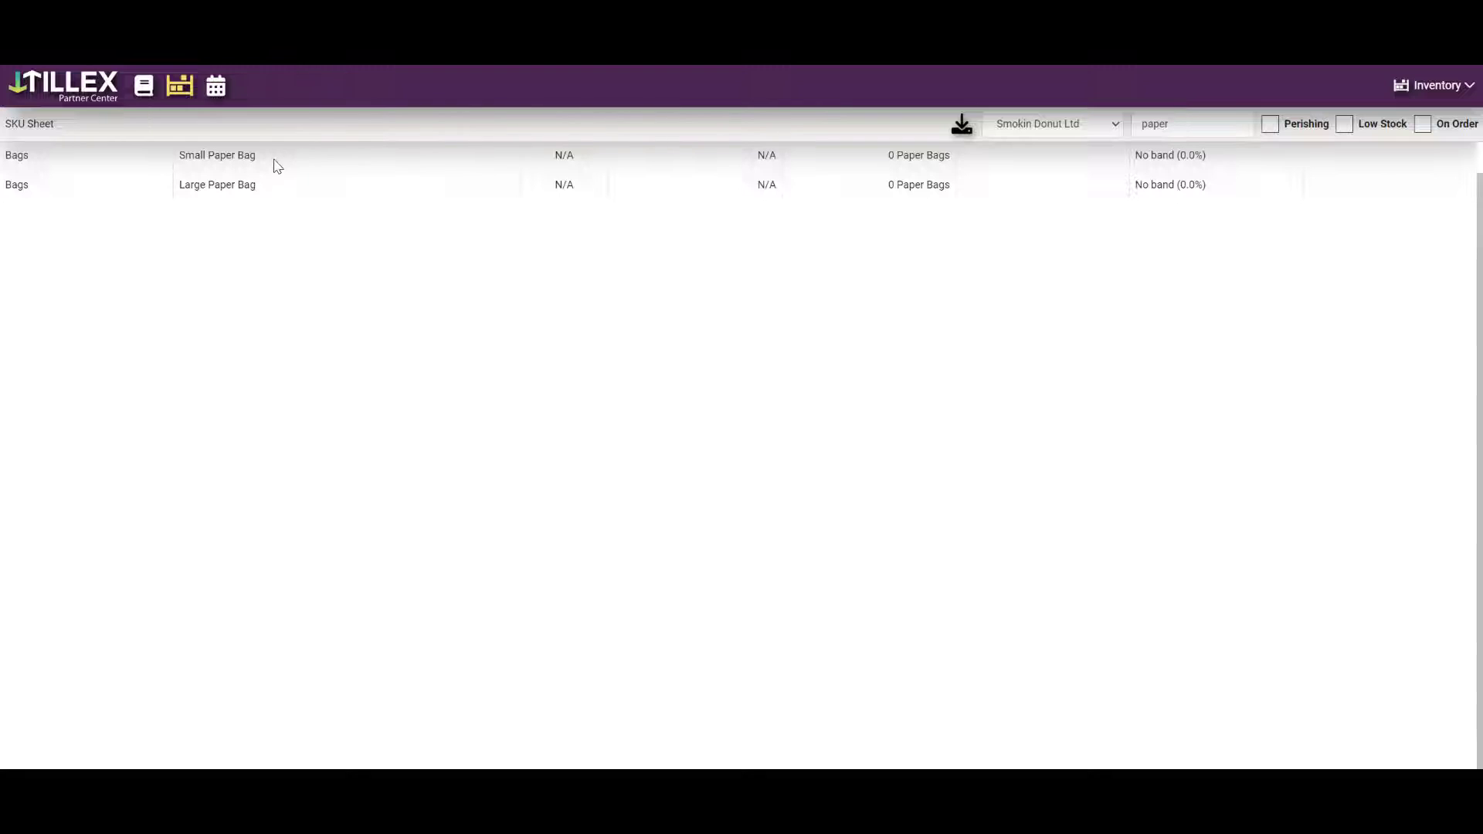
mouse_move(264, 157)
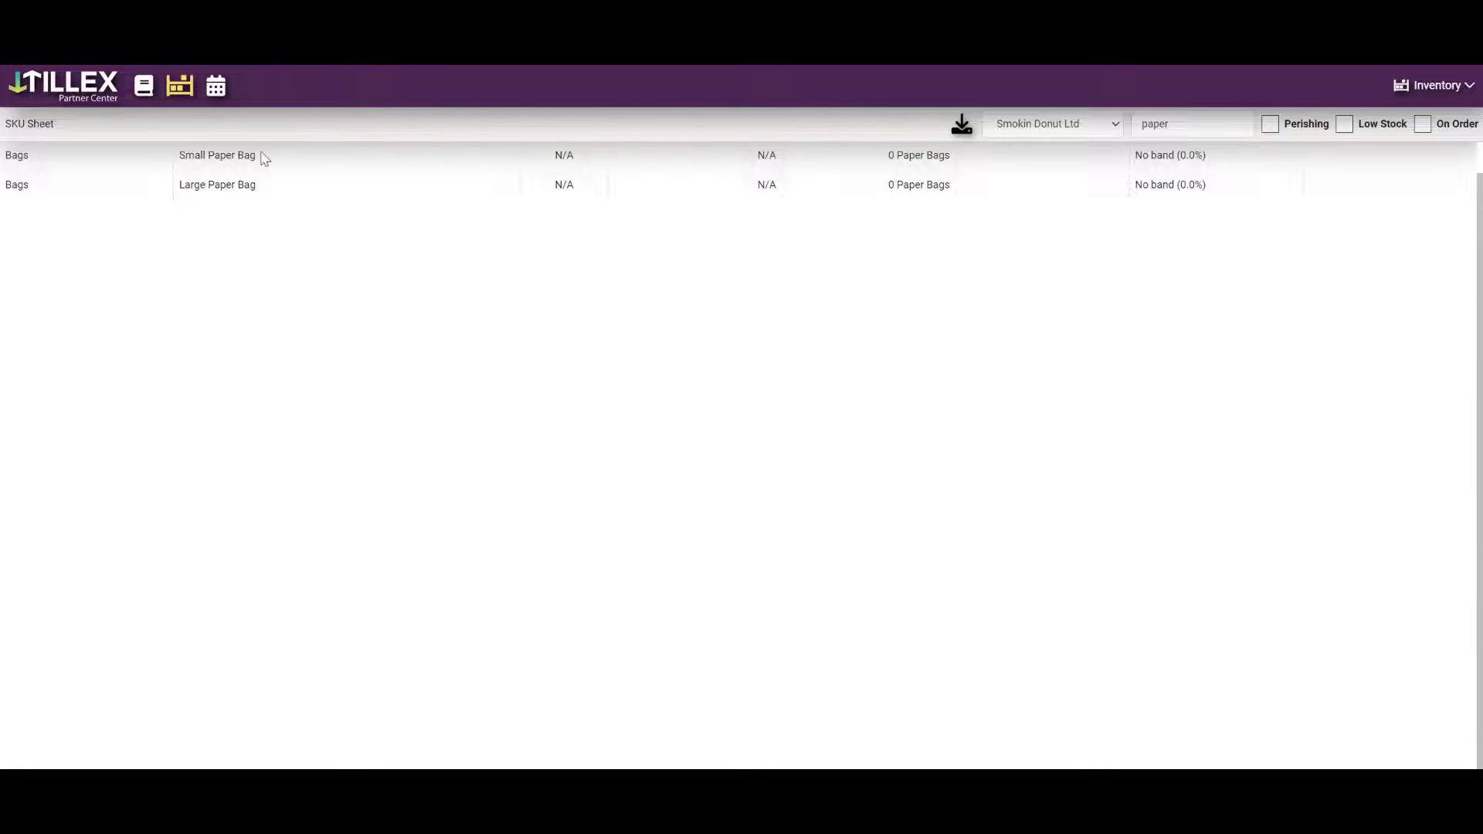
click(216, 155)
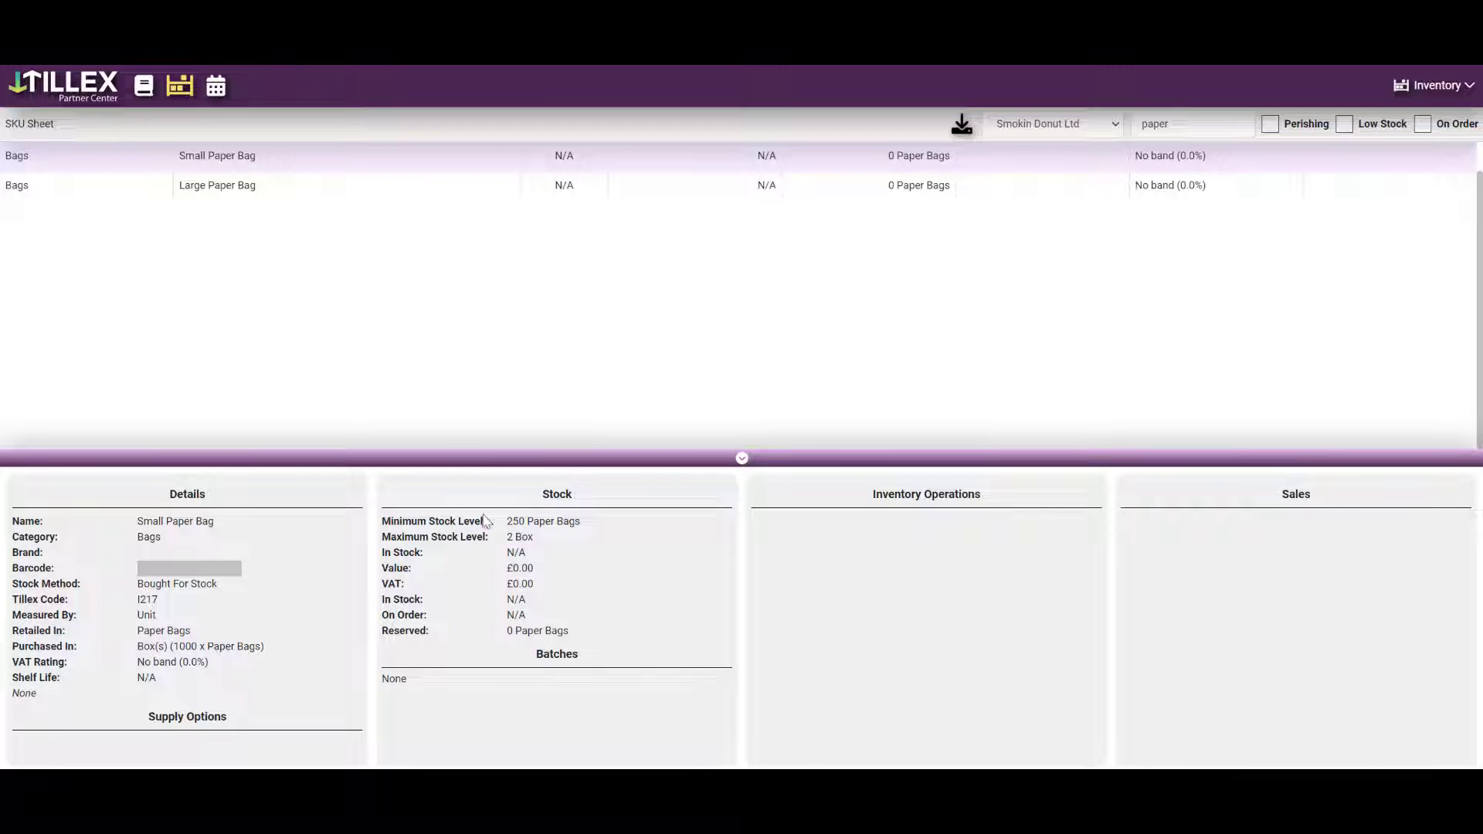
mouse_move(308, 233)
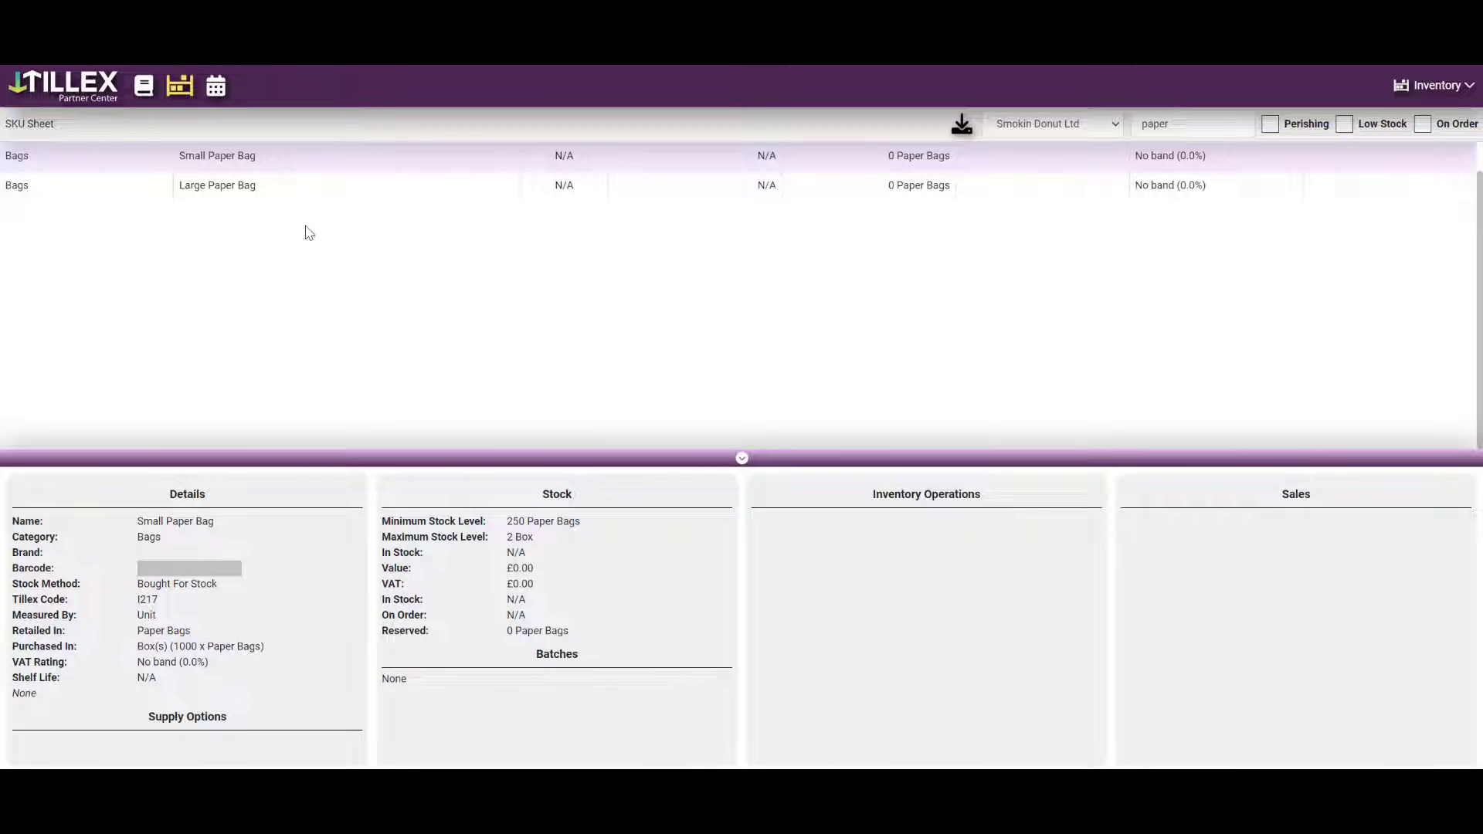
click(217, 184)
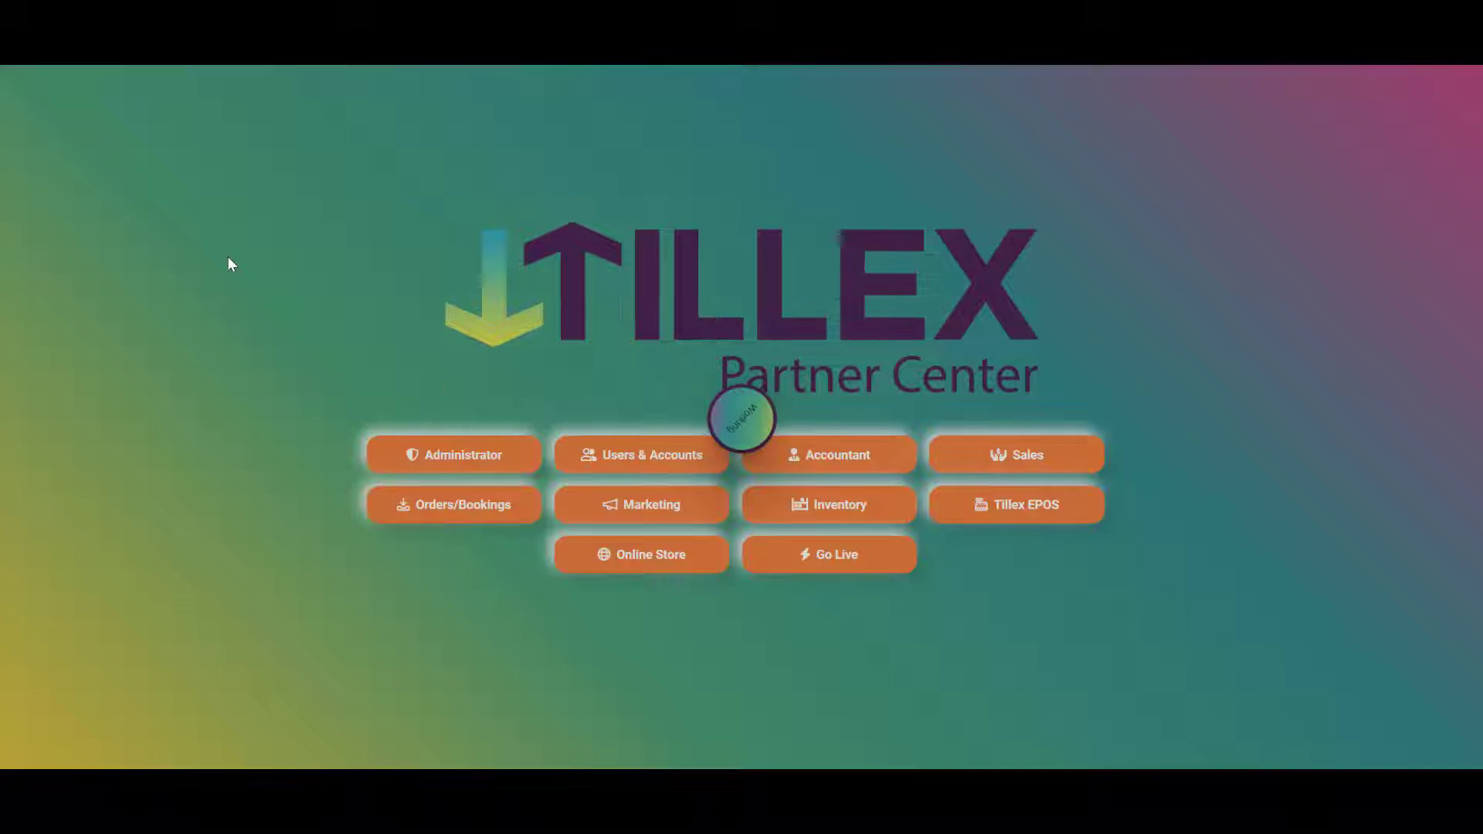
Step: Enter the Sales menu editor showing the Bags category items
click(1015, 454)
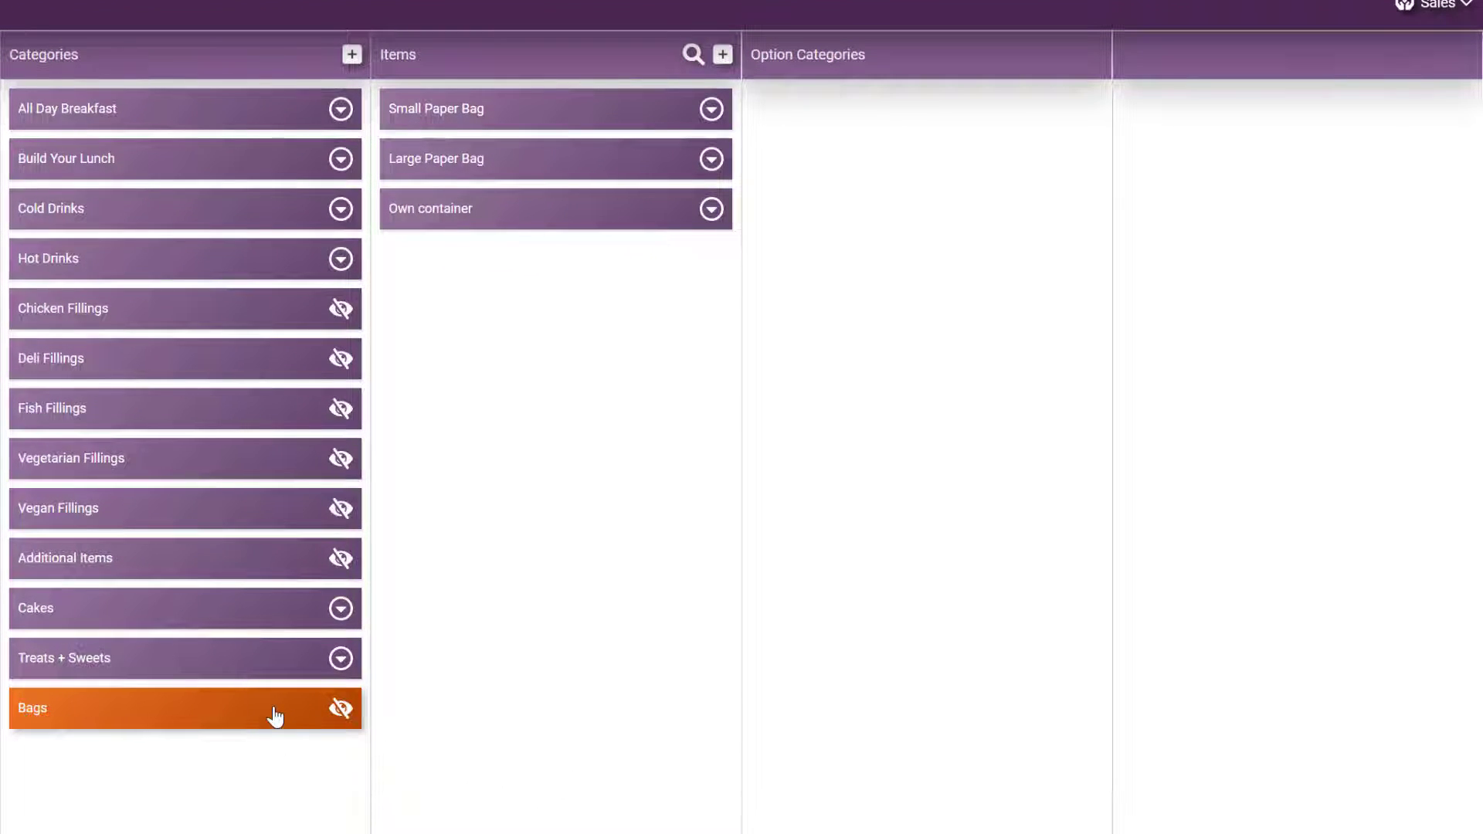
mouse_move(504, 159)
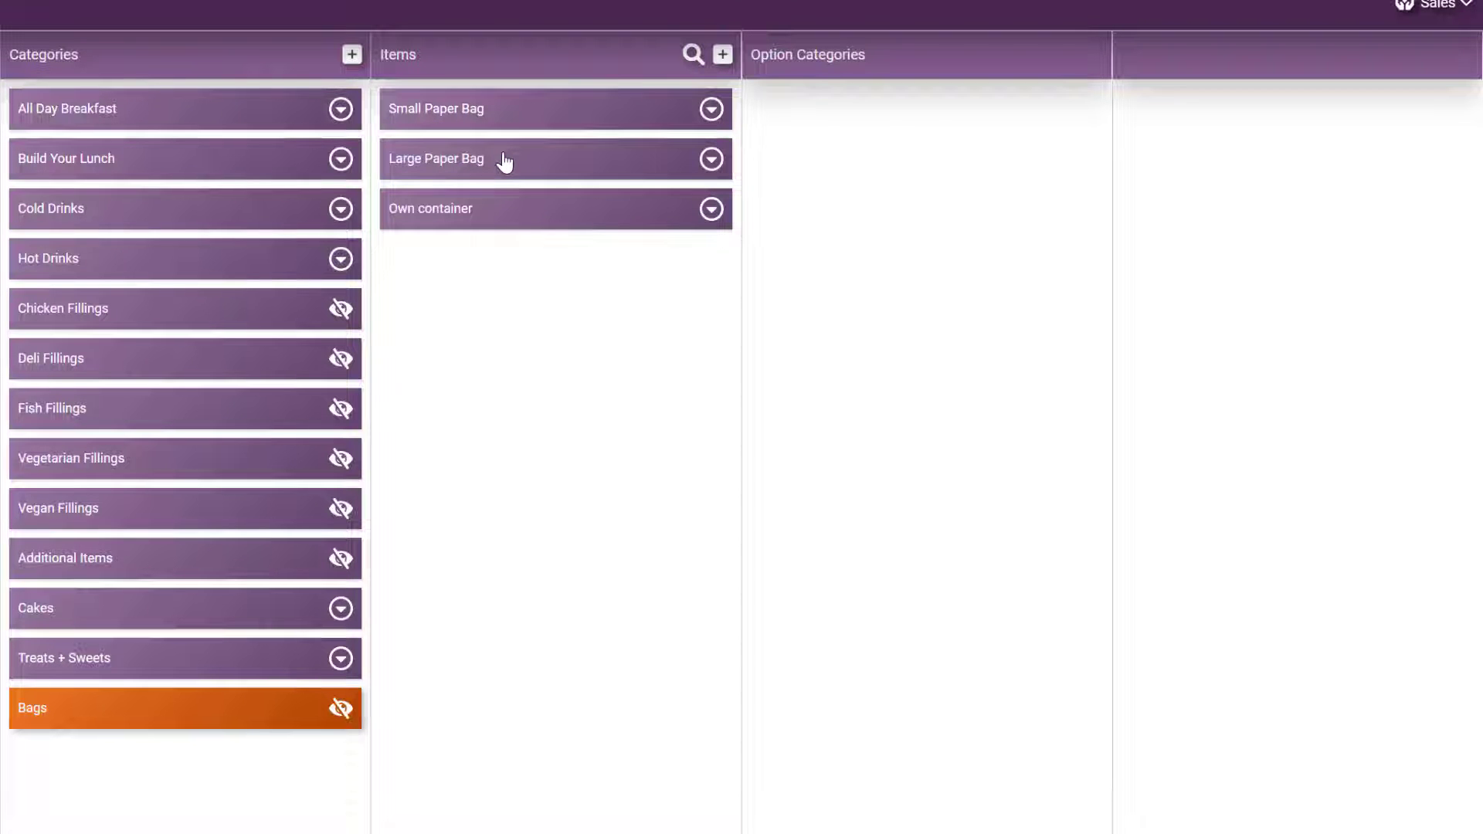
mouse_move(237, 726)
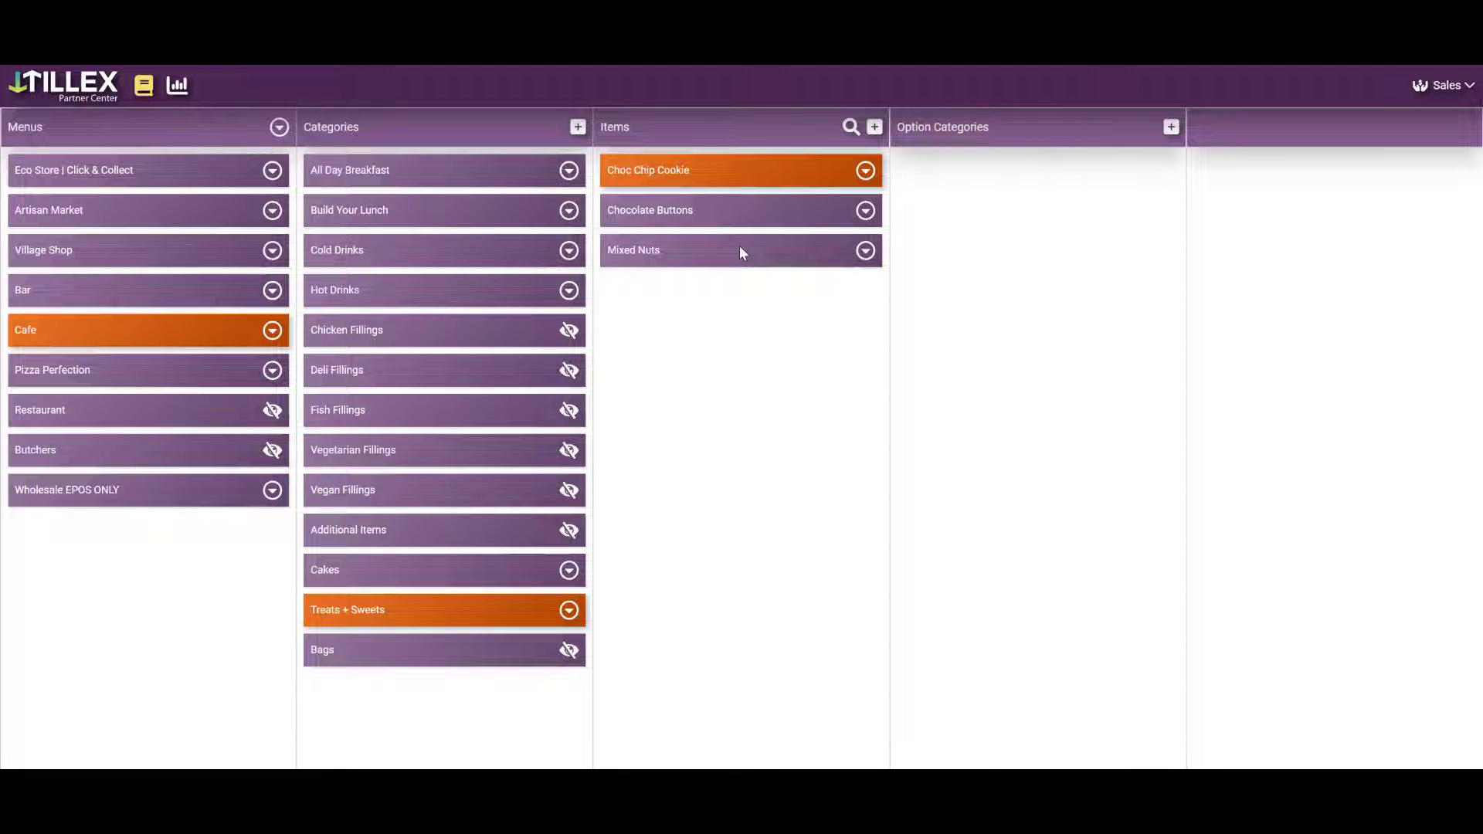
mouse_move(929, 249)
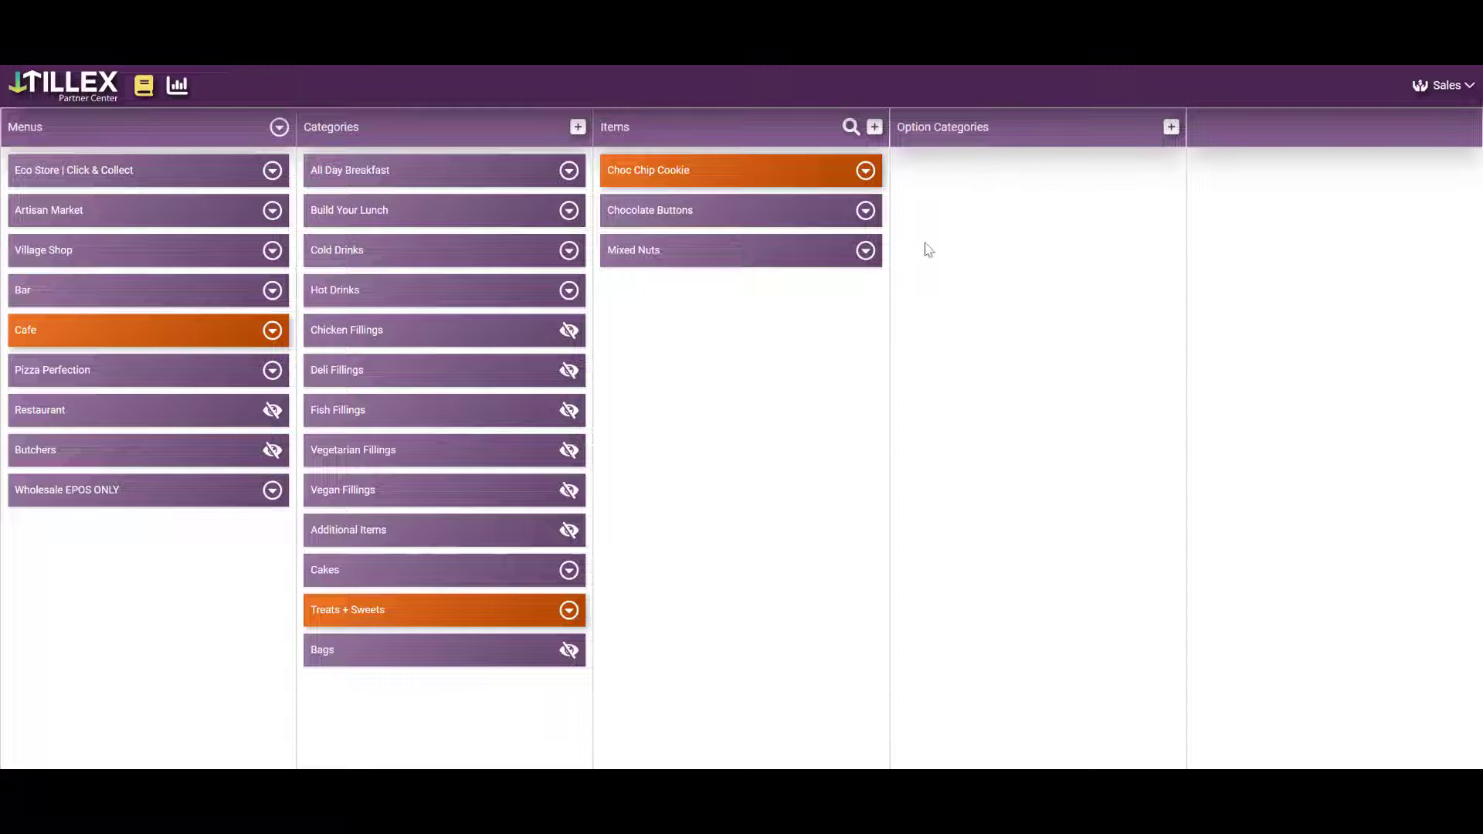
Step: Add a Packaging Variant category 'How Do You Want It Packaged?' using the Bags items, and save
click(1172, 126)
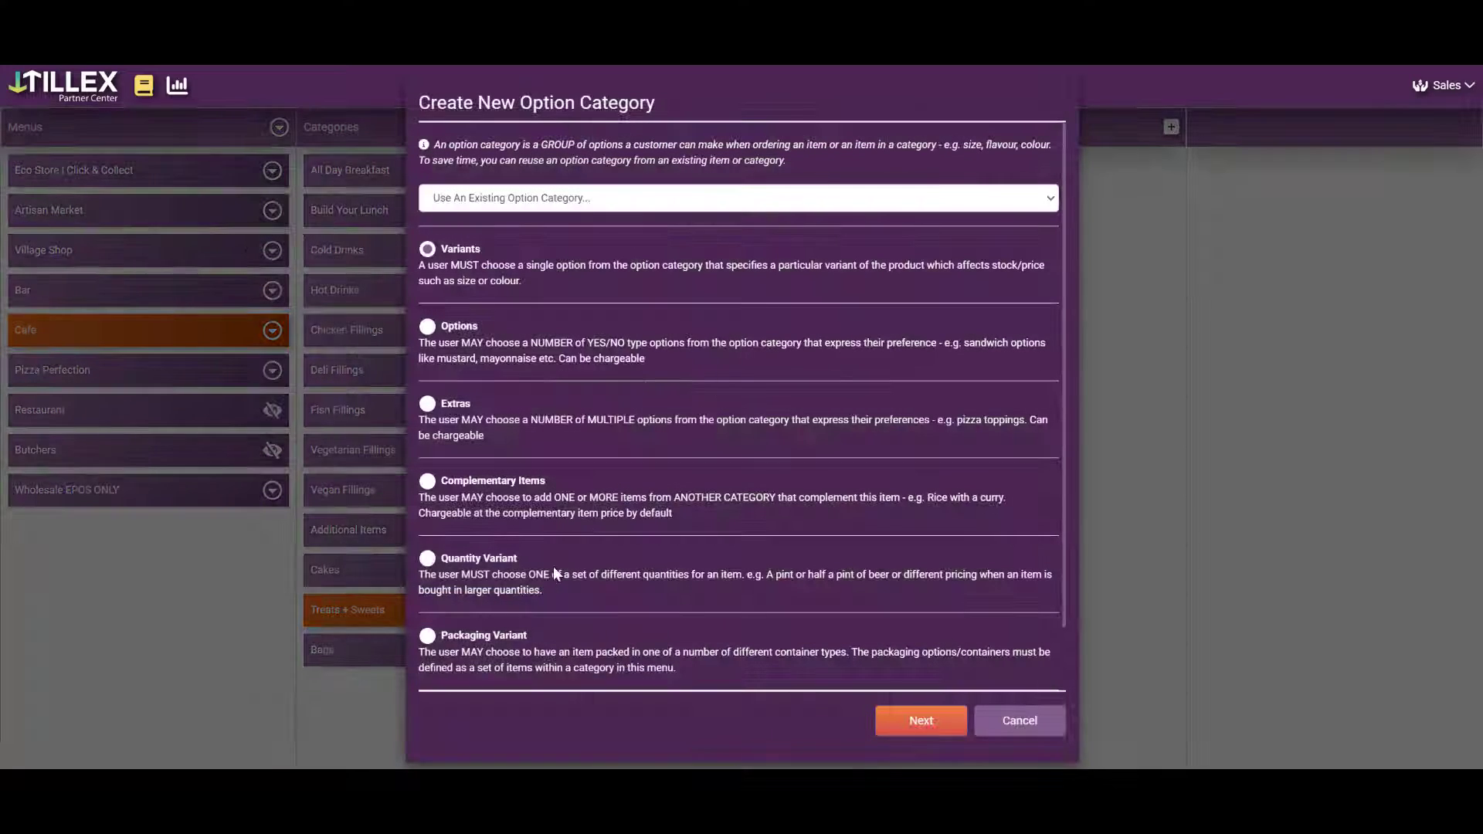
click(428, 635)
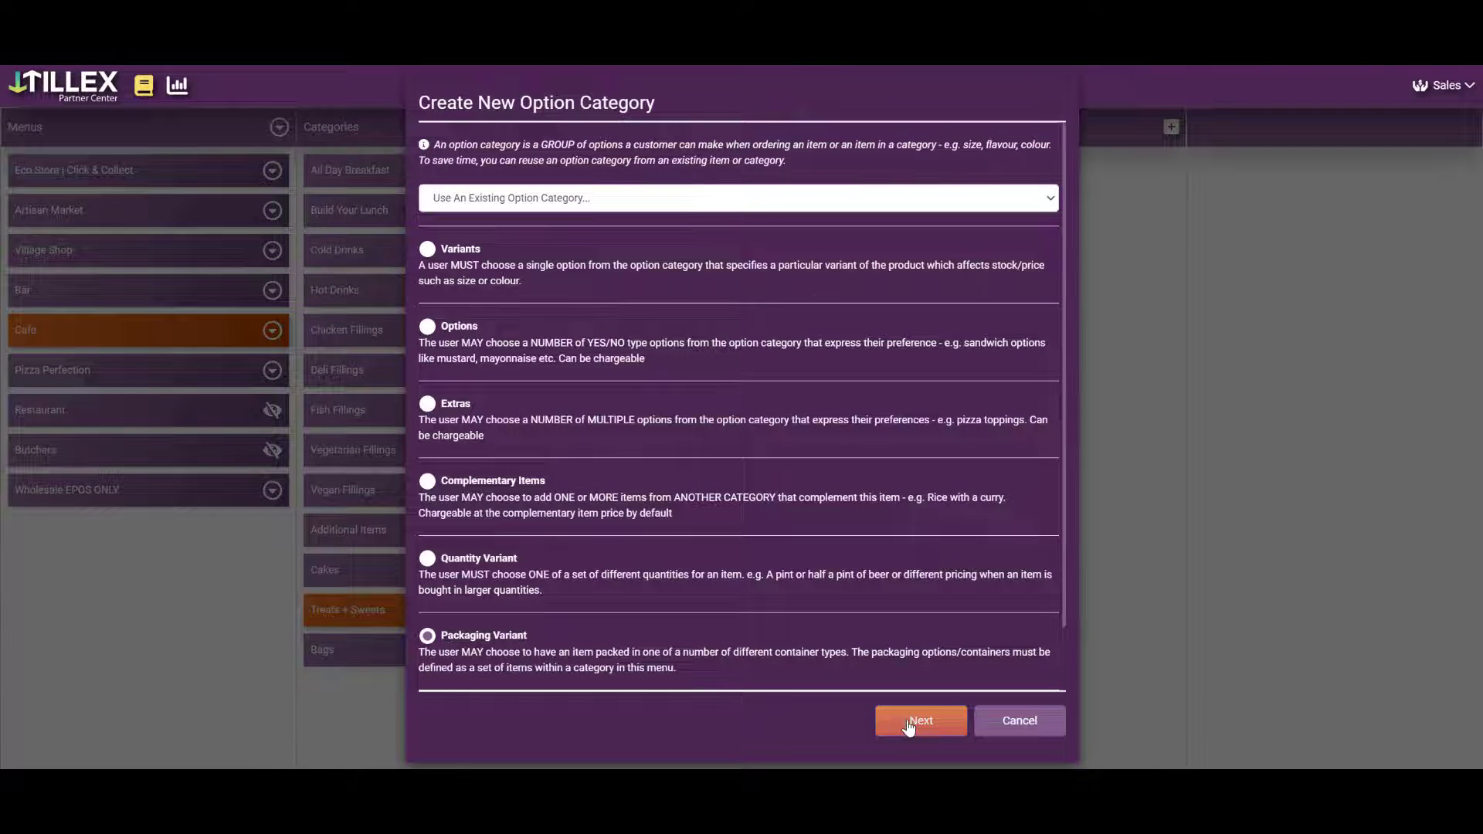
click(918, 721)
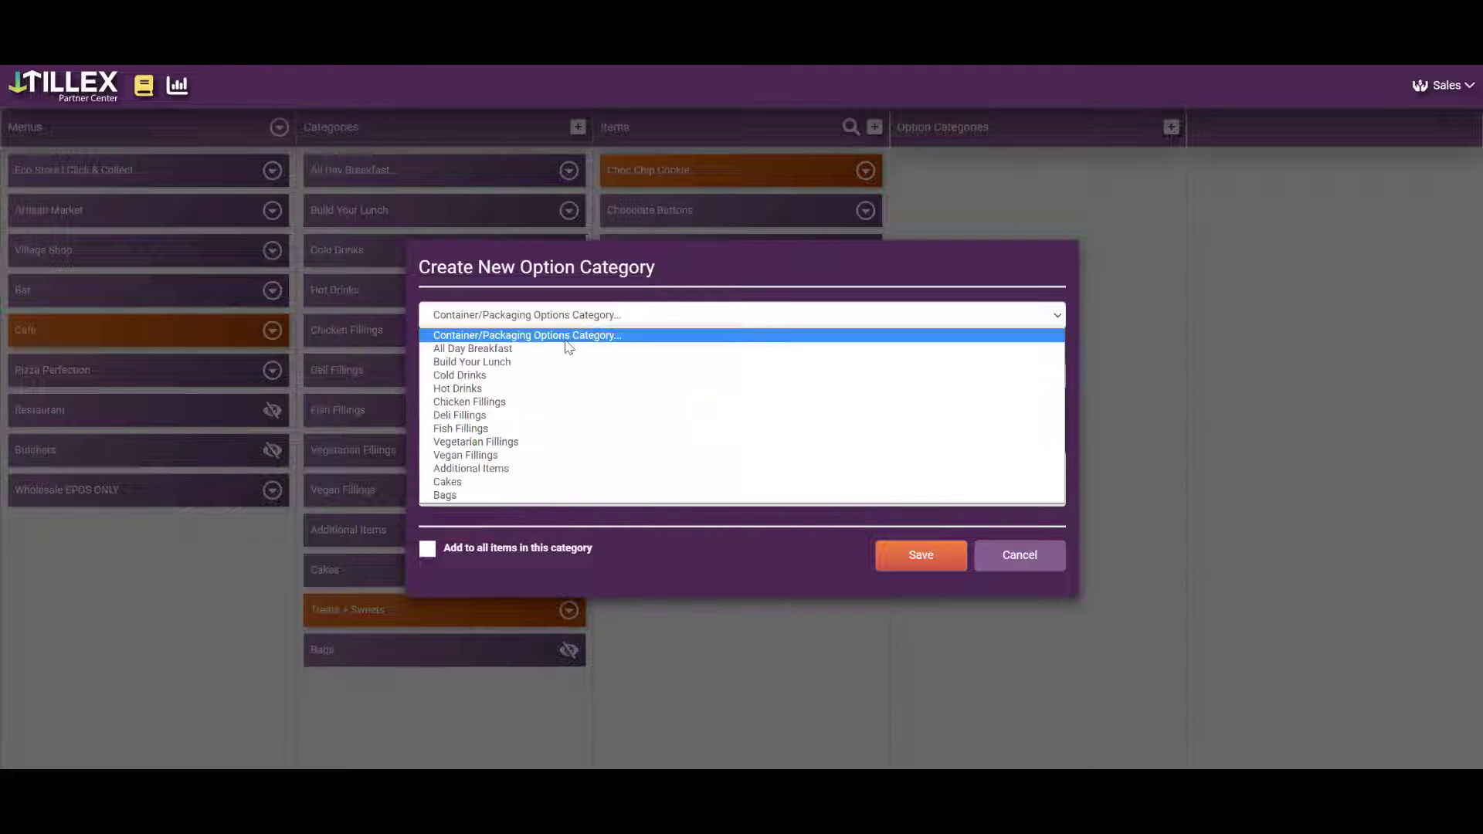
click(445, 494)
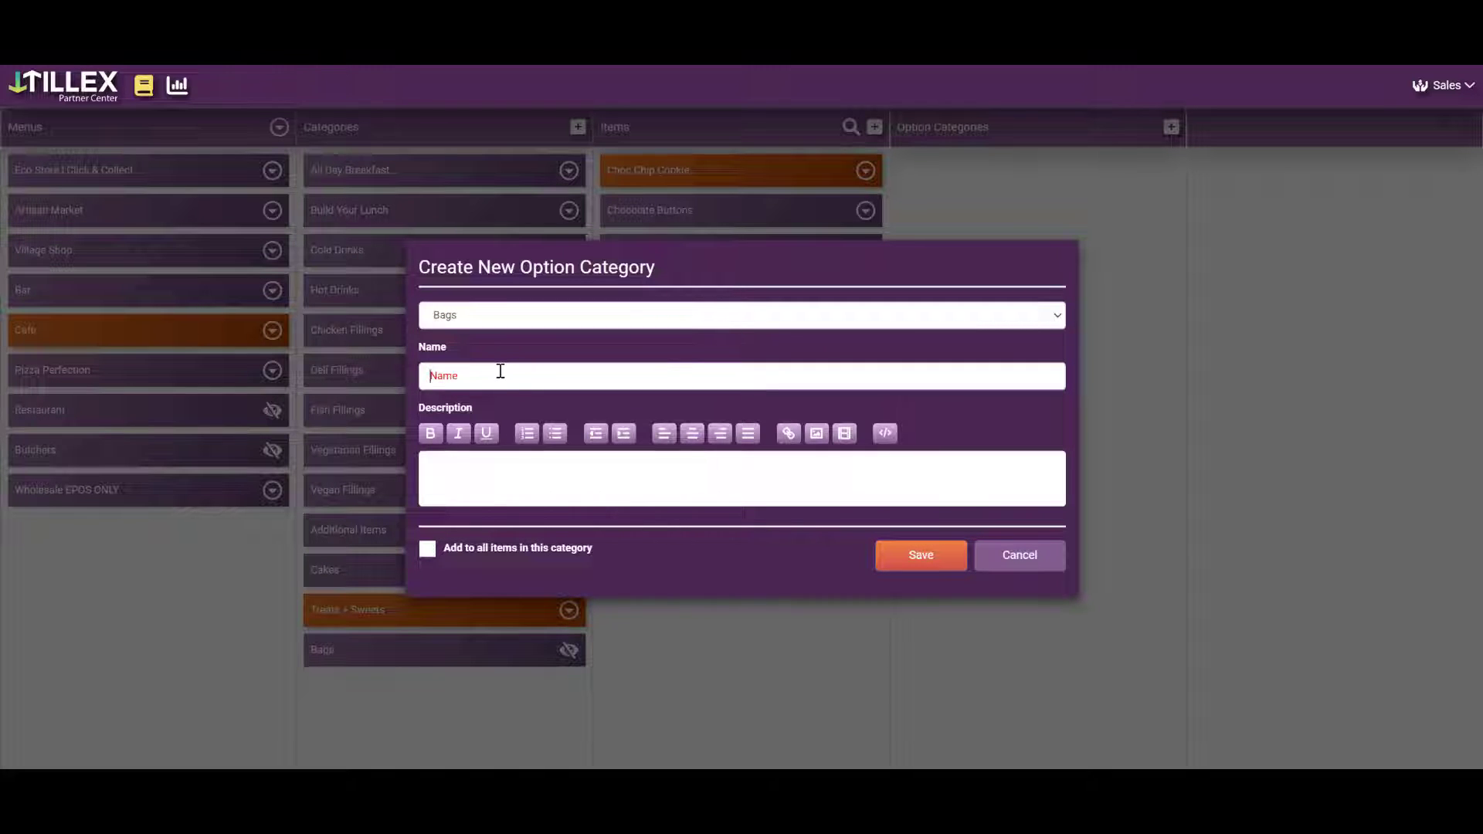
text(How Do You Want It Packaged?)
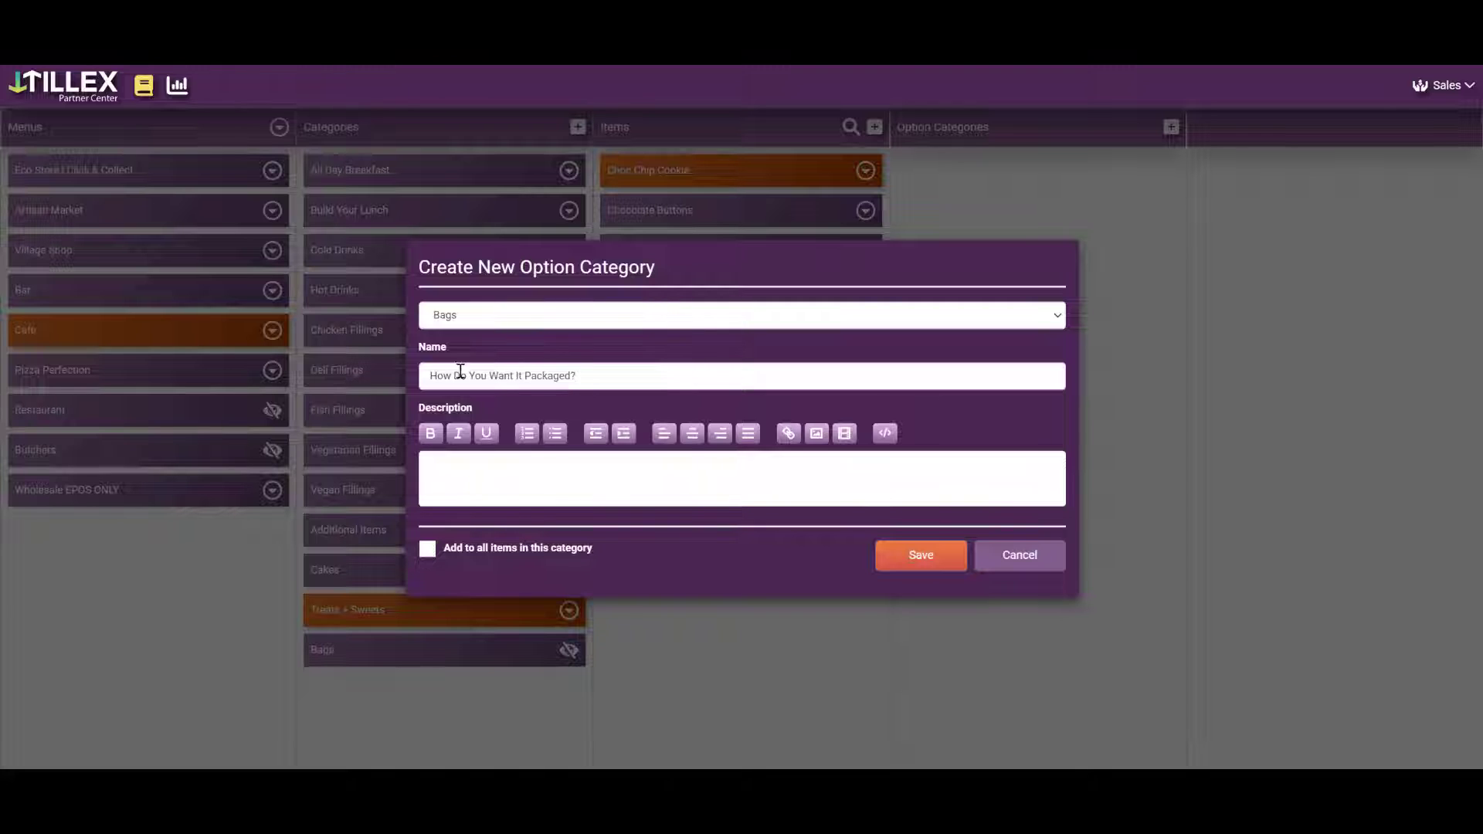
click(918, 555)
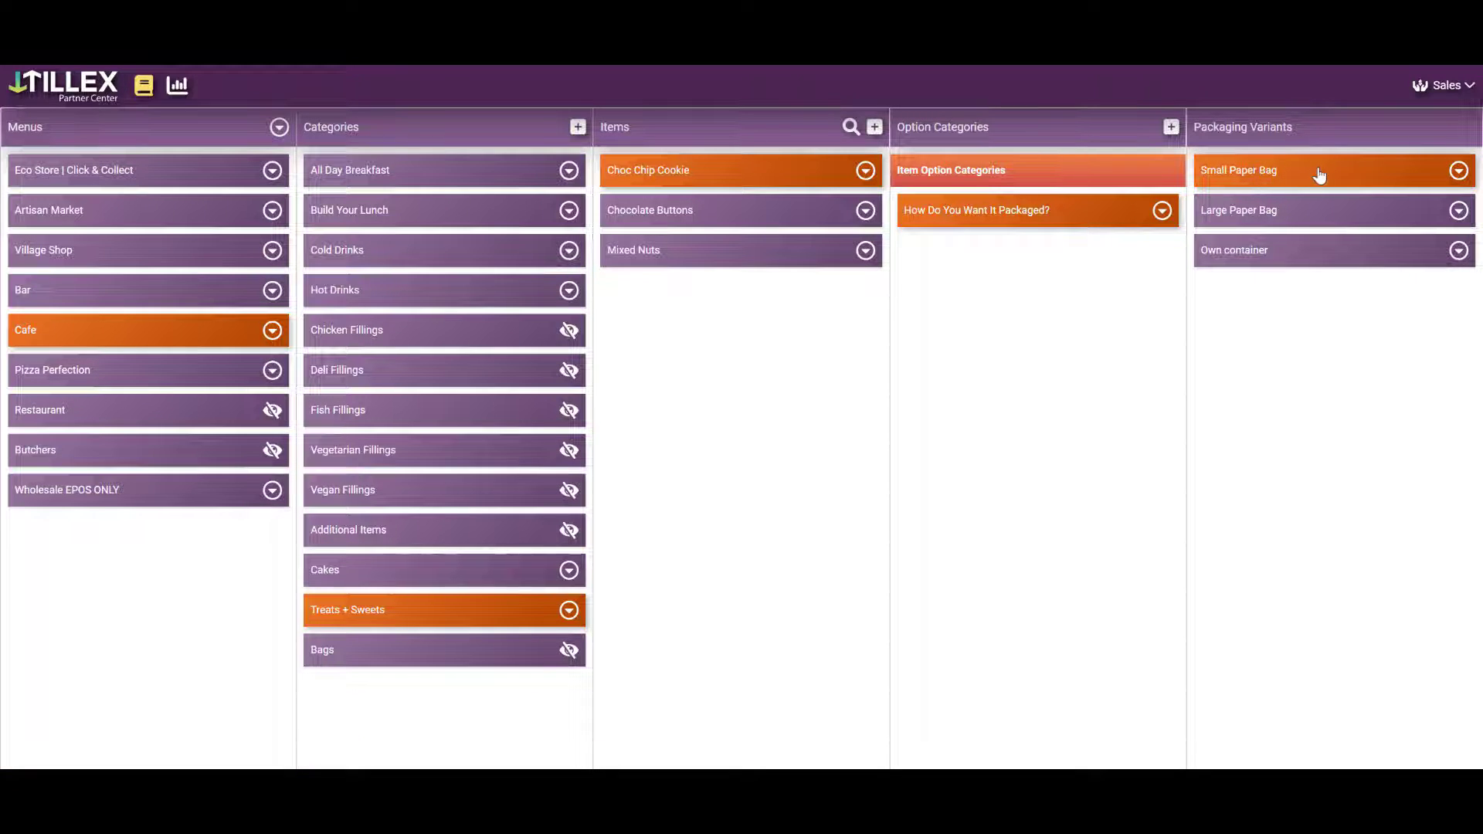
click(1239, 170)
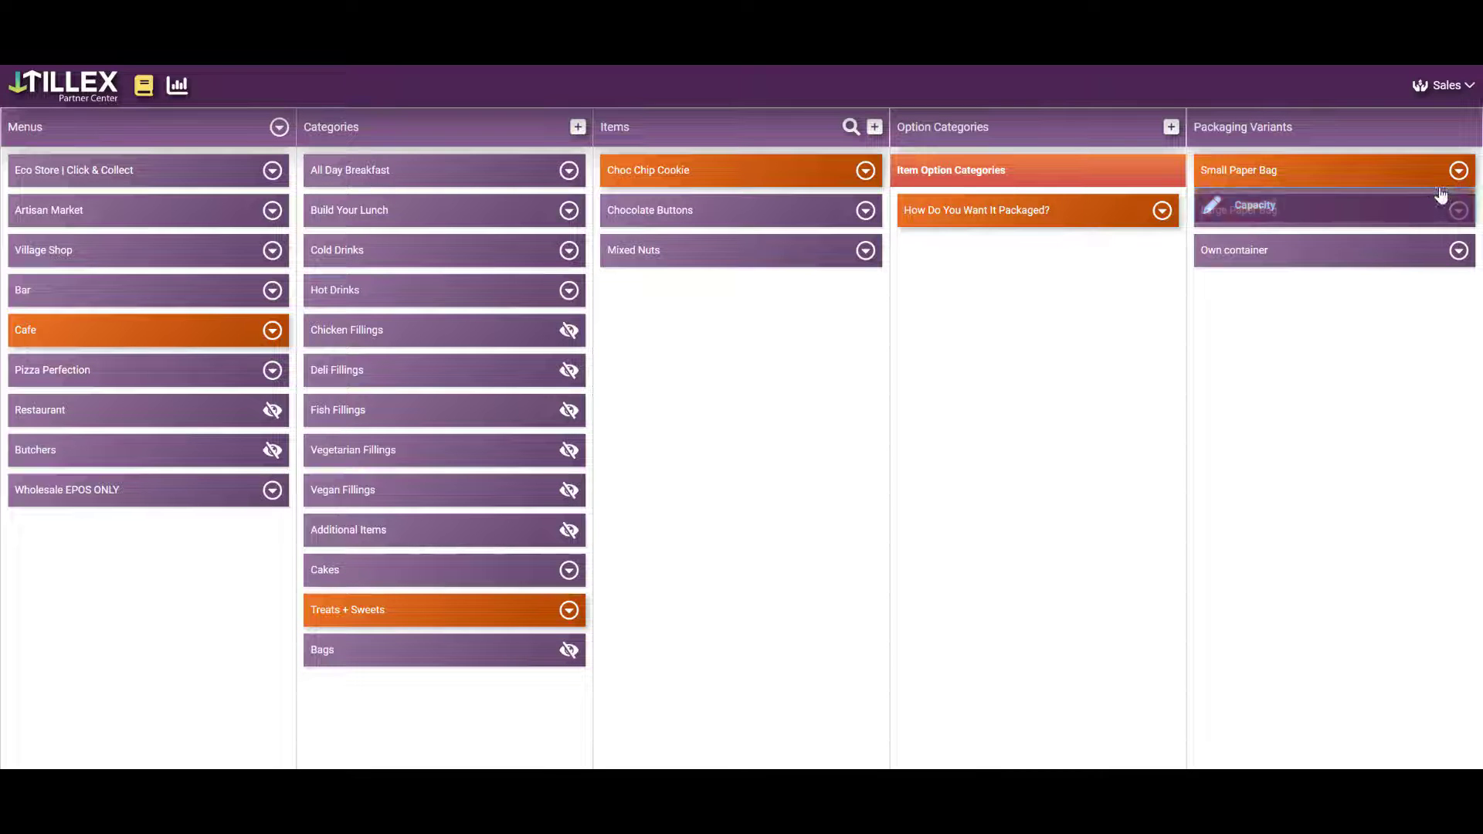
click(1254, 205)
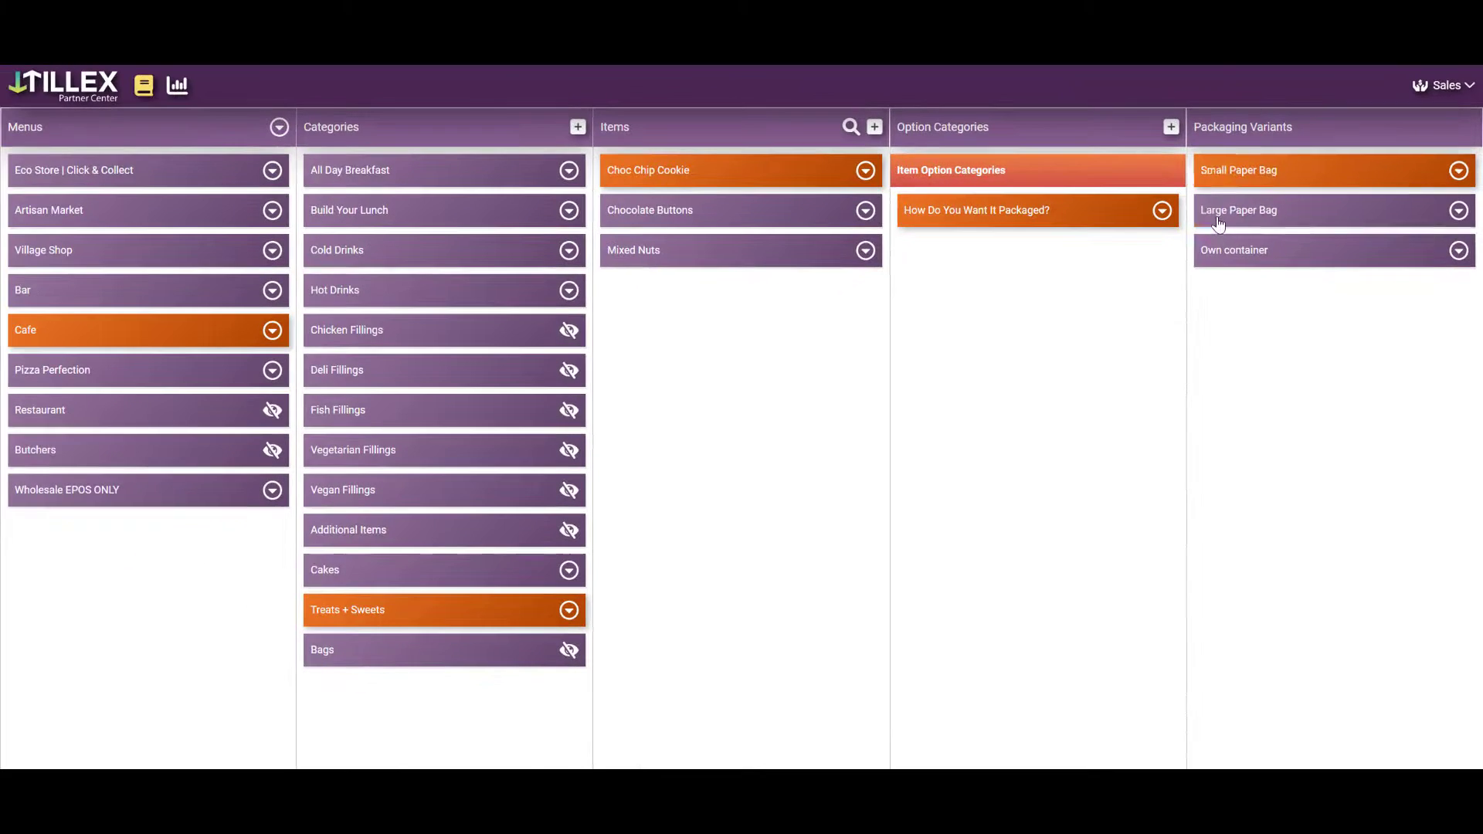
click(1238, 210)
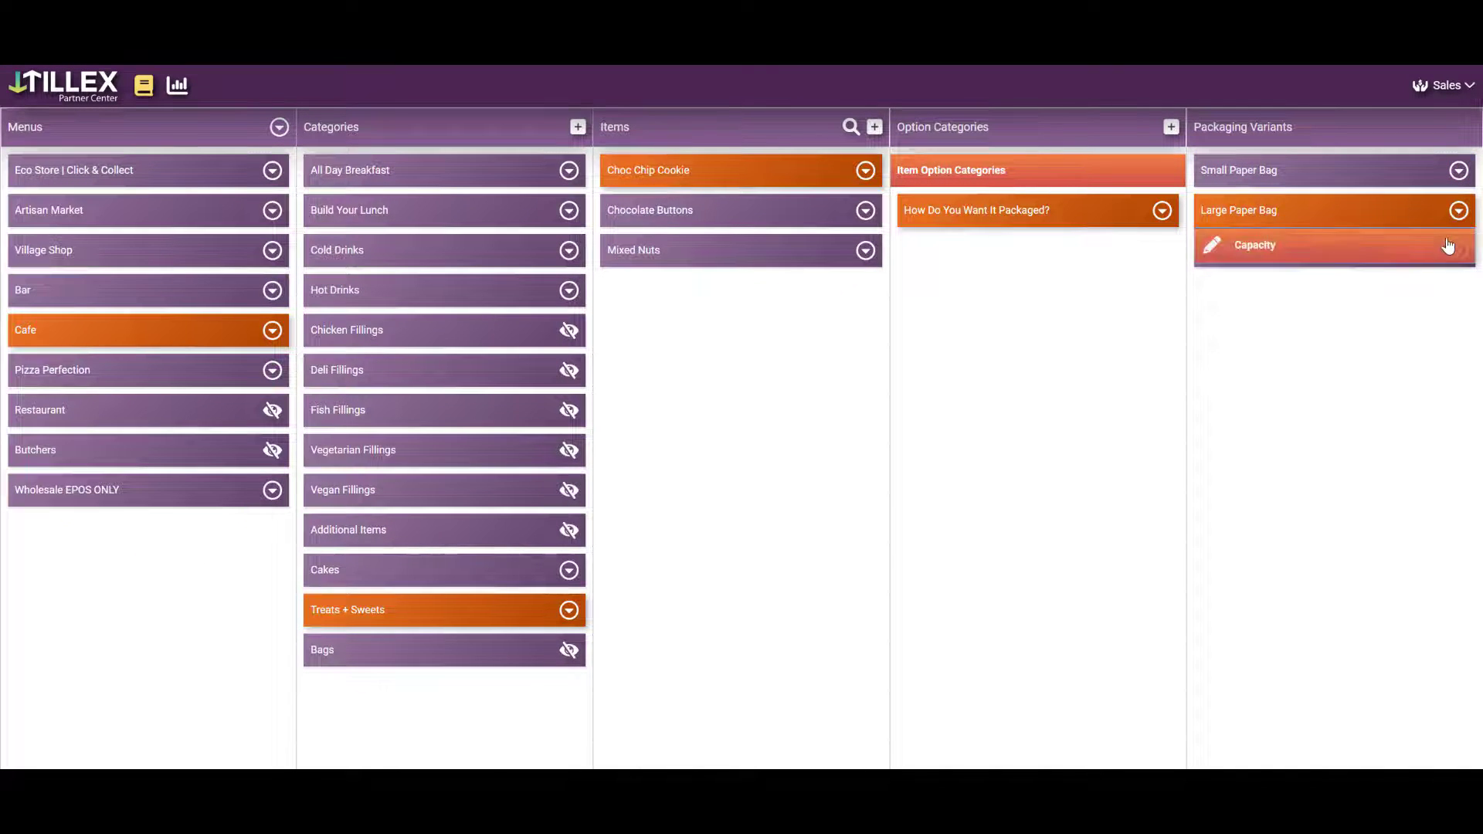
click(1211, 244)
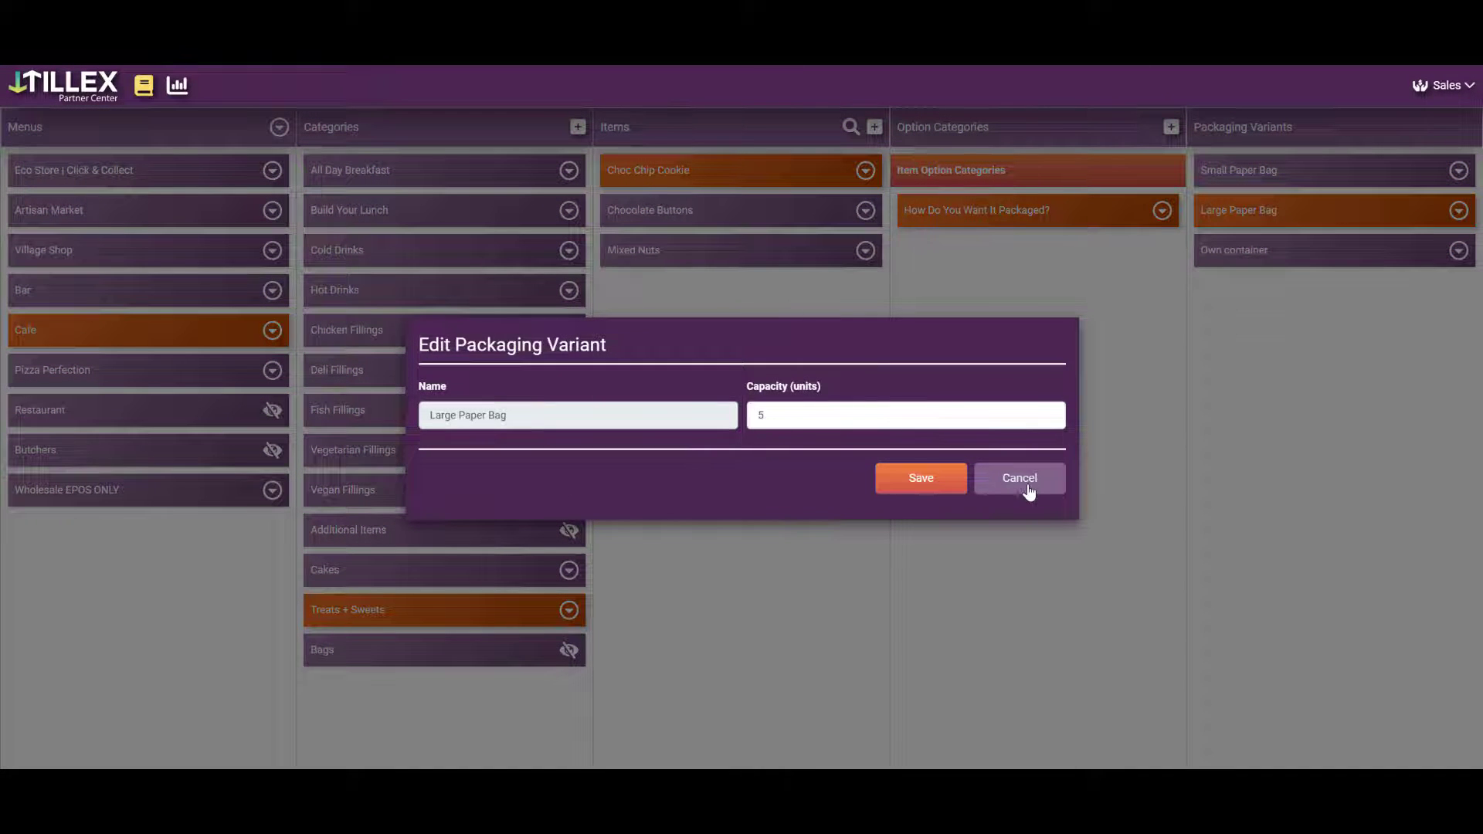
click(1018, 478)
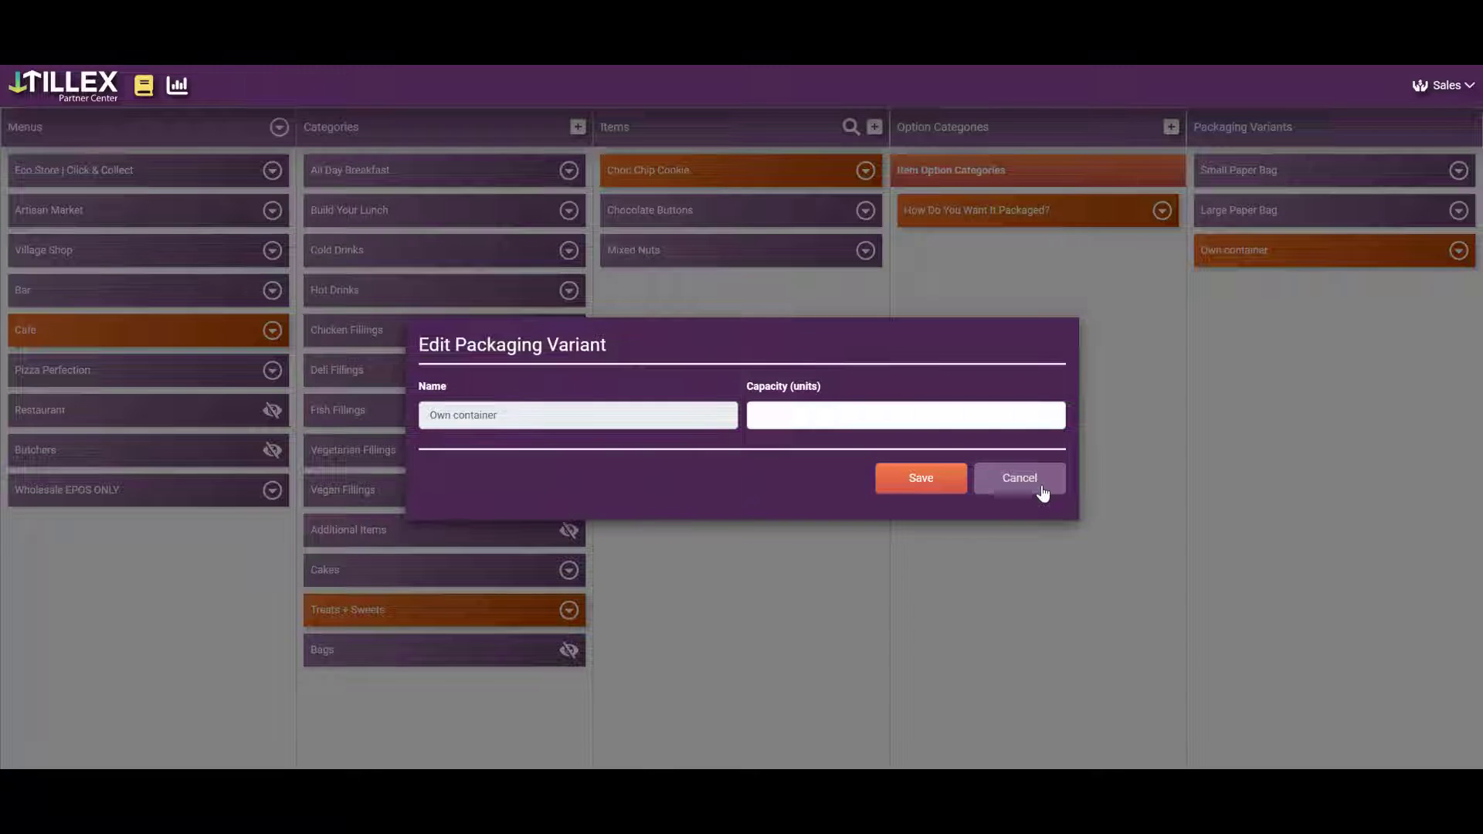
click(1018, 478)
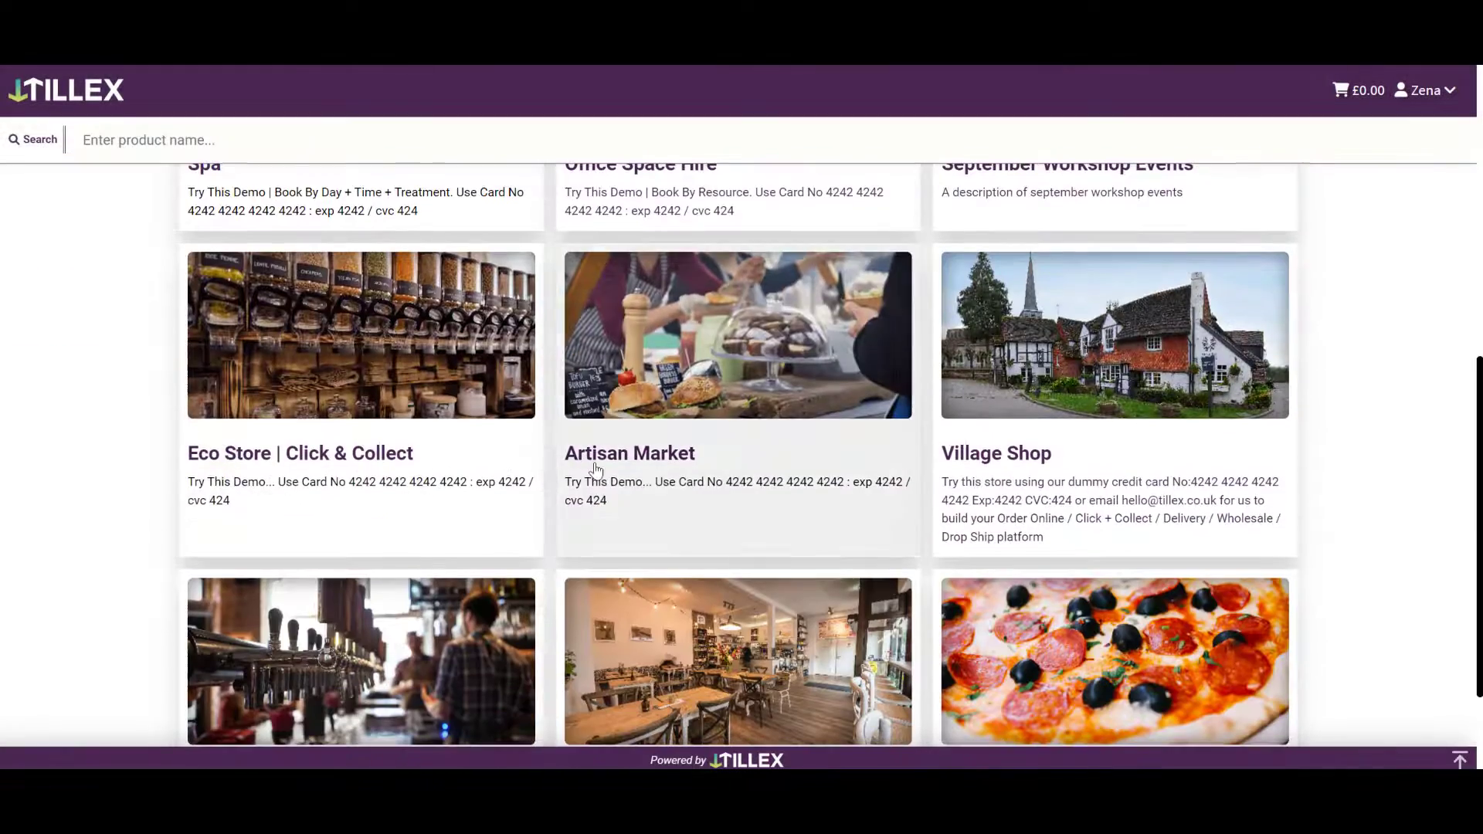
Step: In the Cafe store, add small-paper-bag Choc Chip Cookies to the basket
scroll(down, 3)
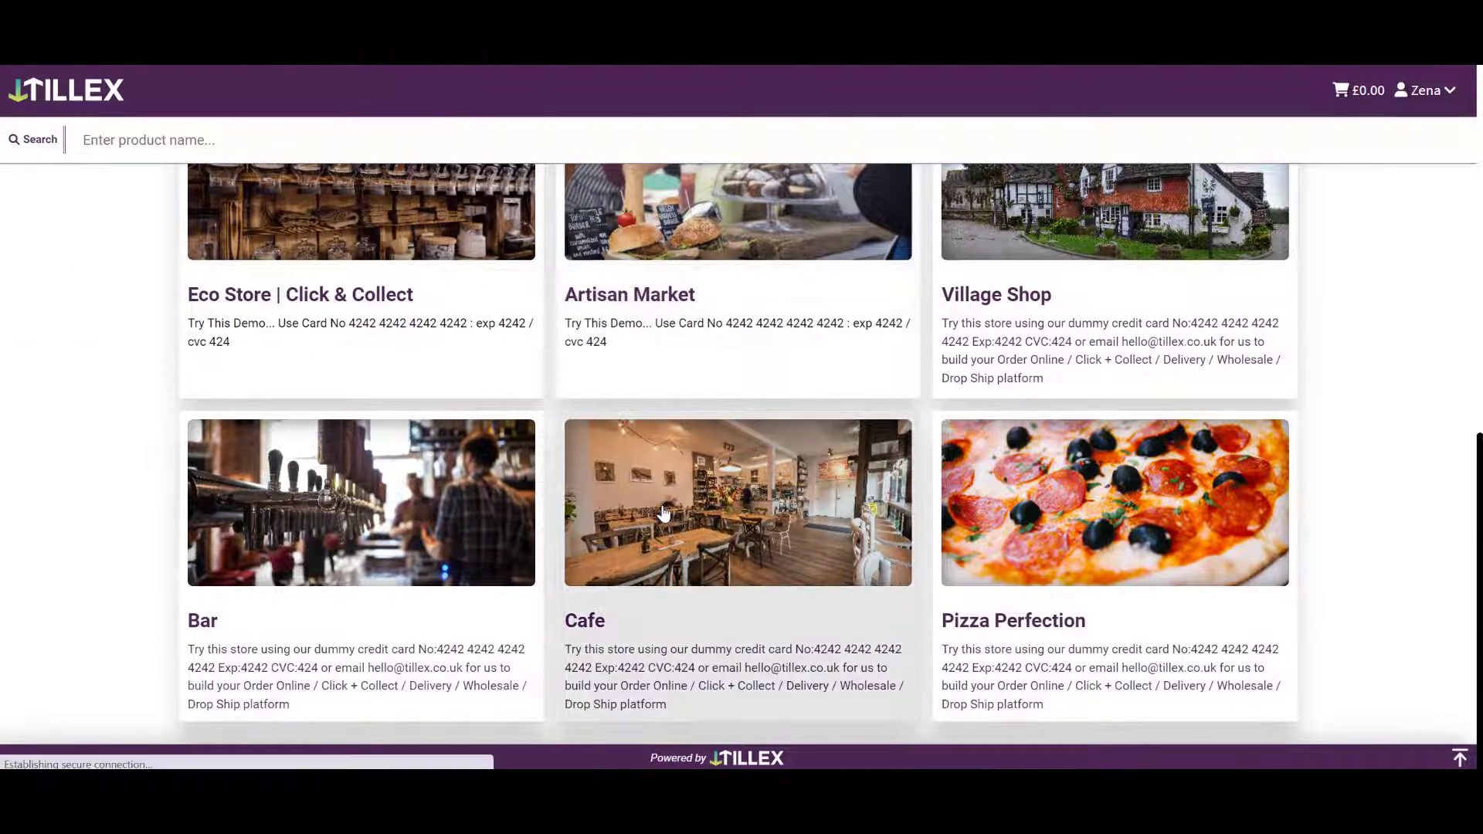
click(737, 503)
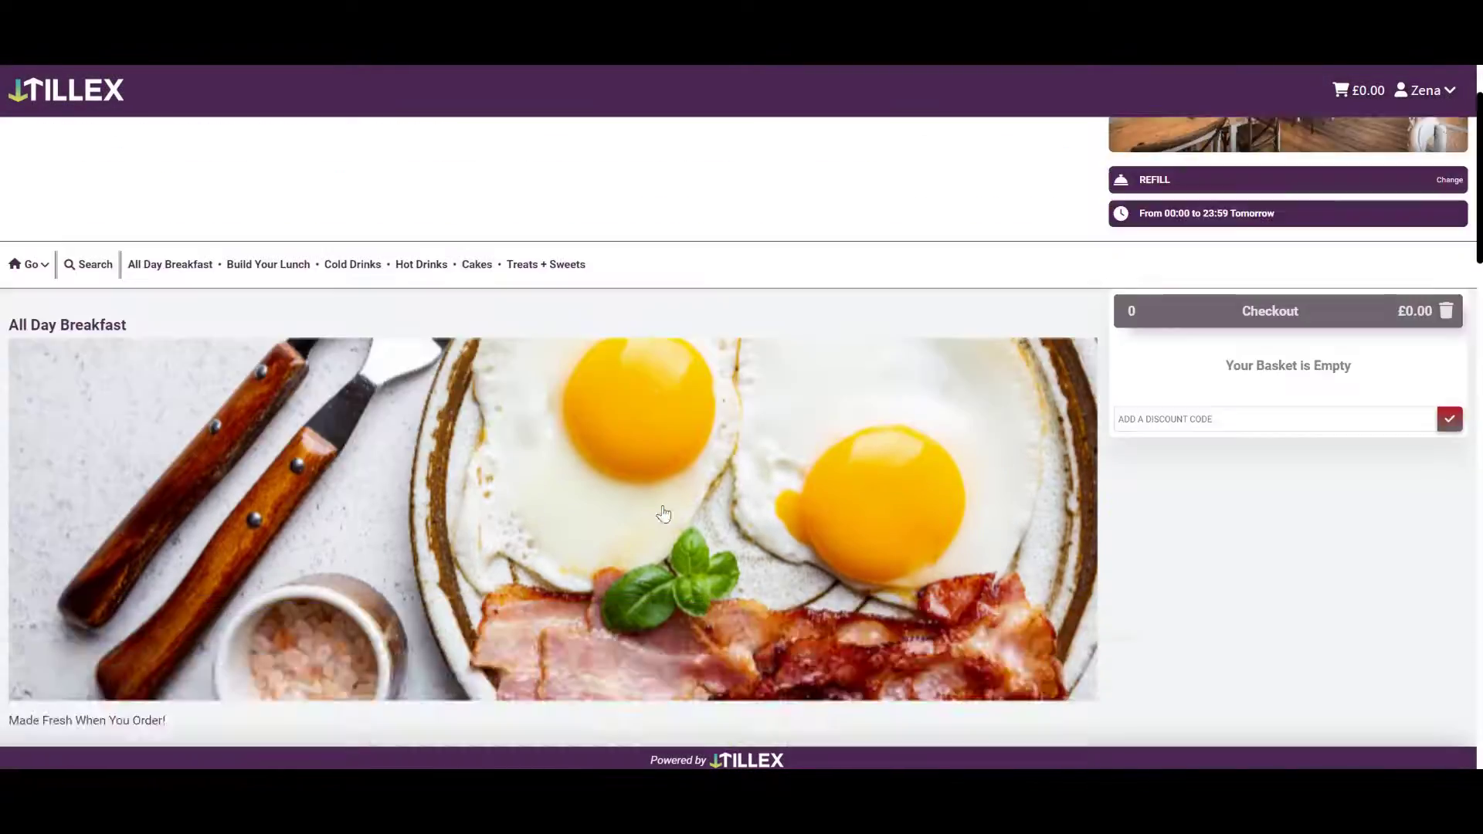
scroll(down, 3)
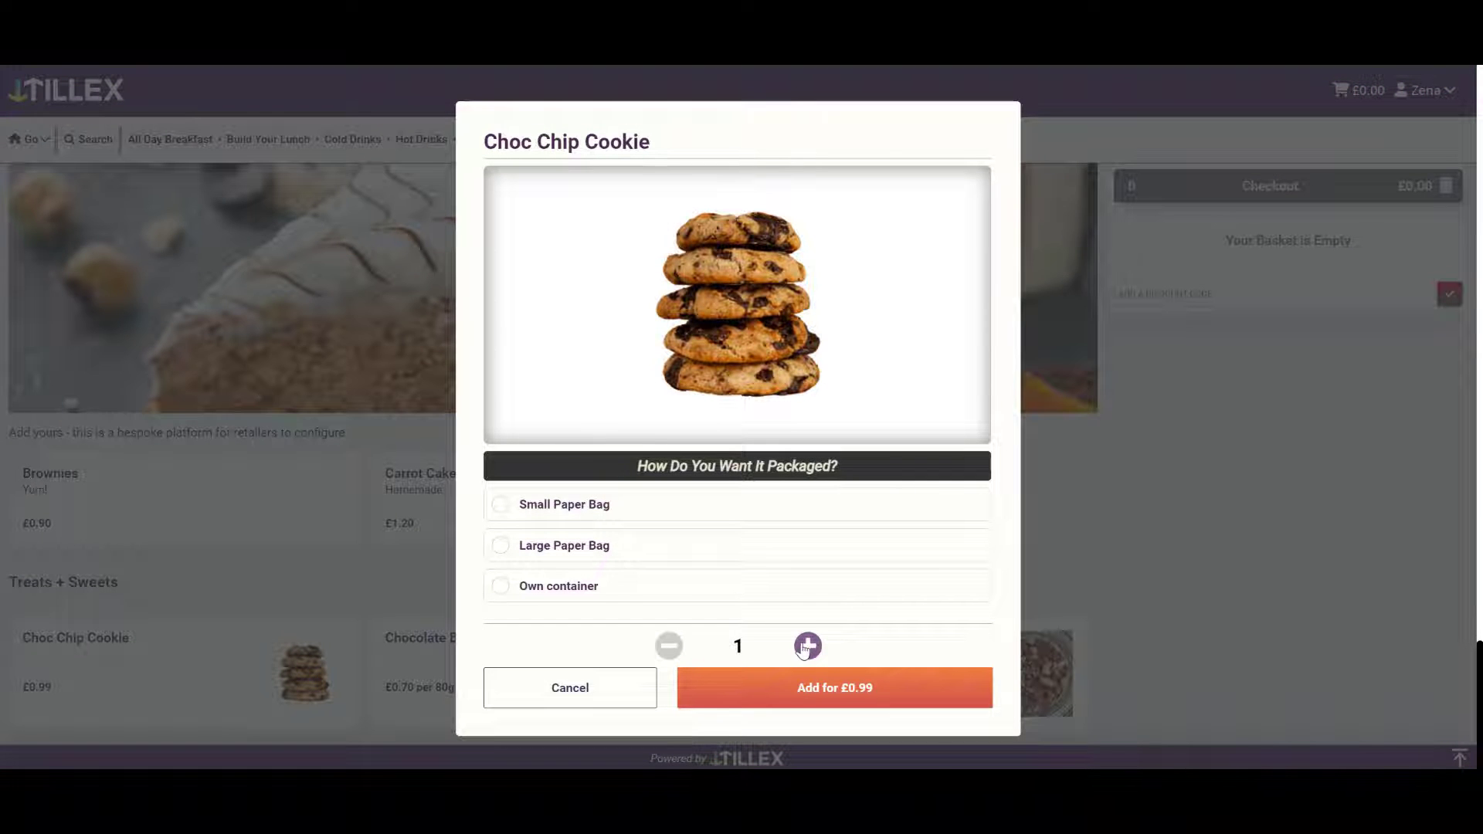
click(806, 646)
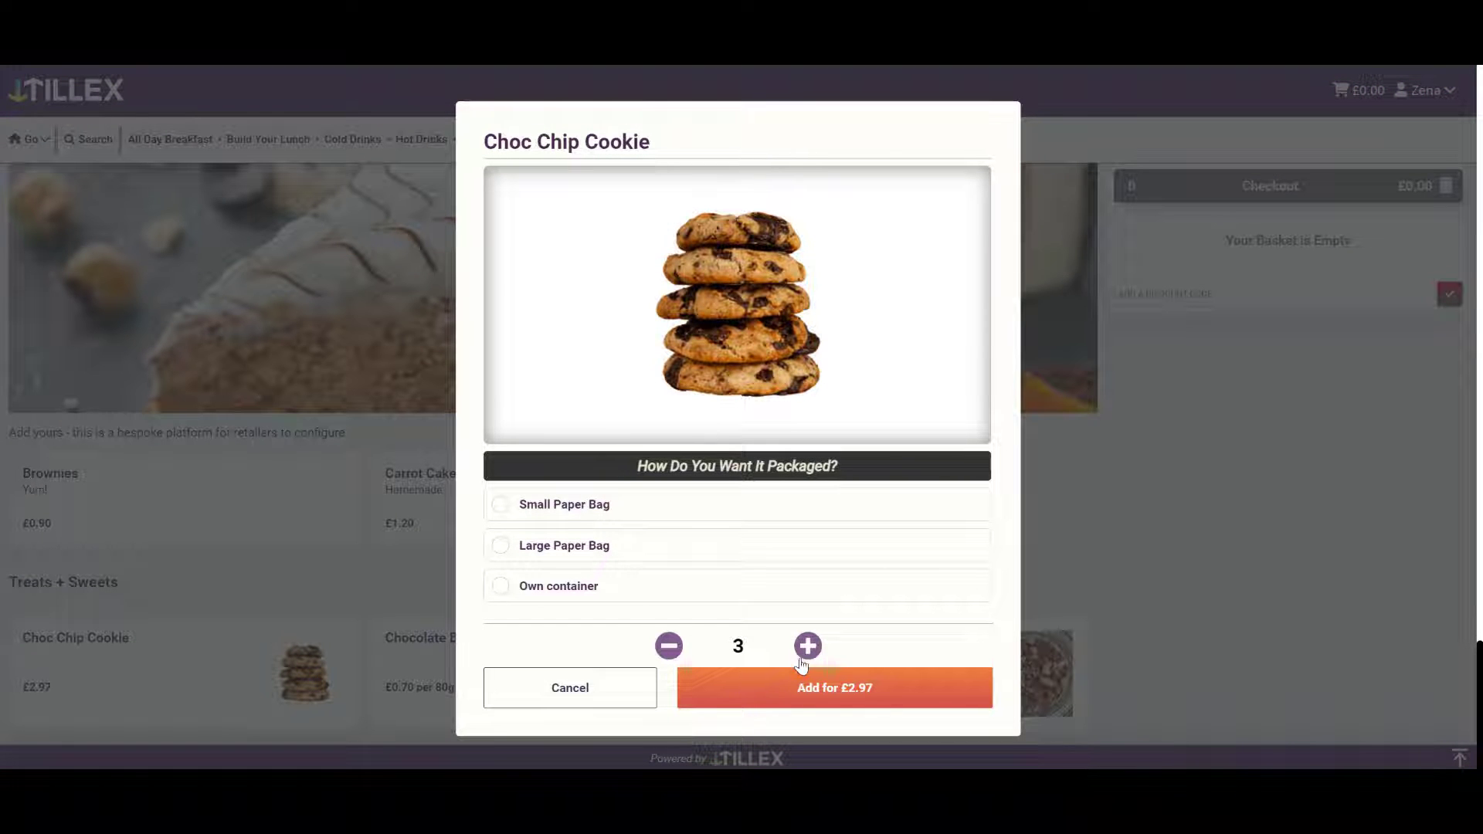
click(833, 686)
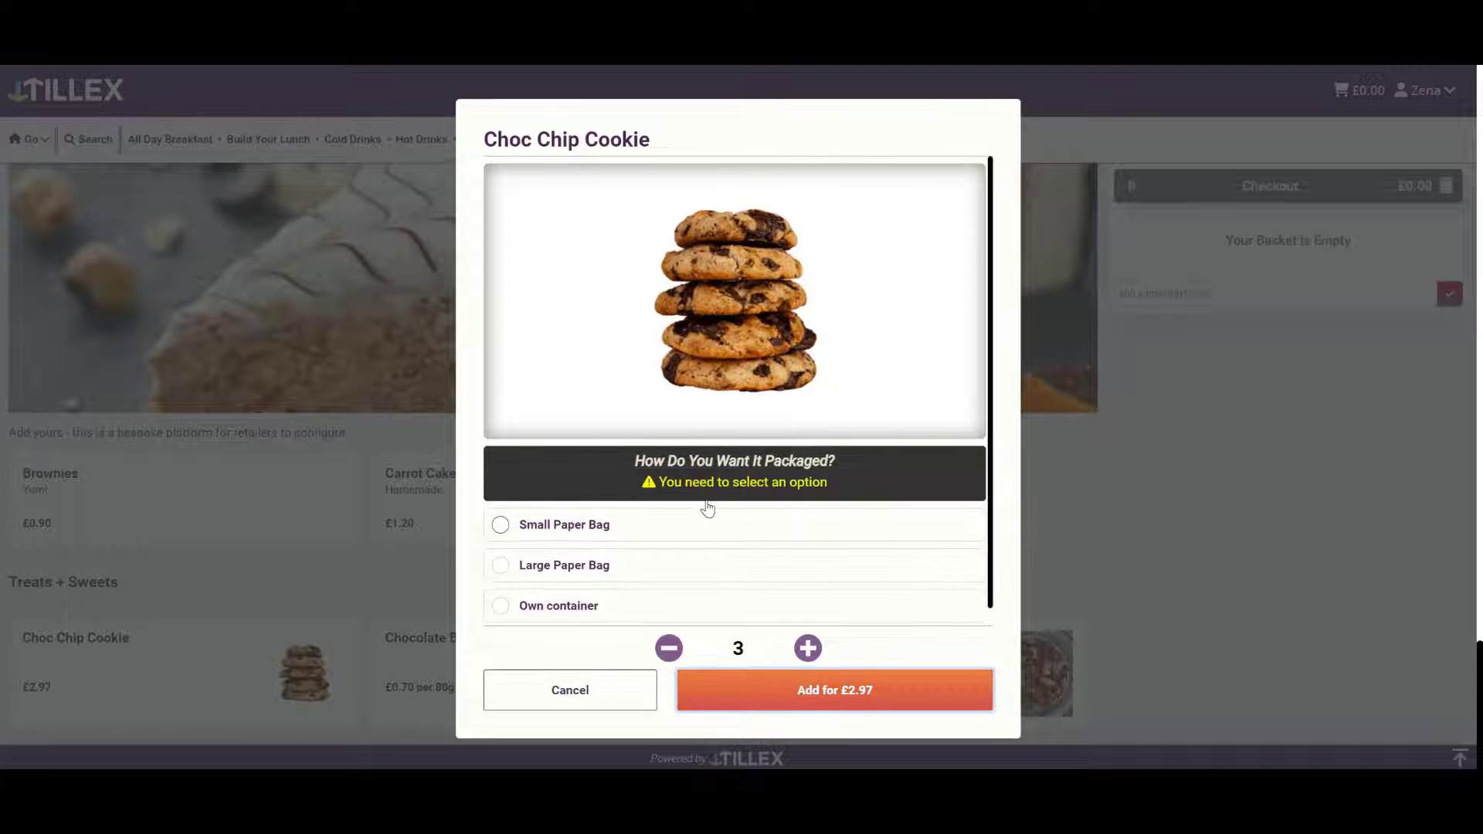
click(499, 523)
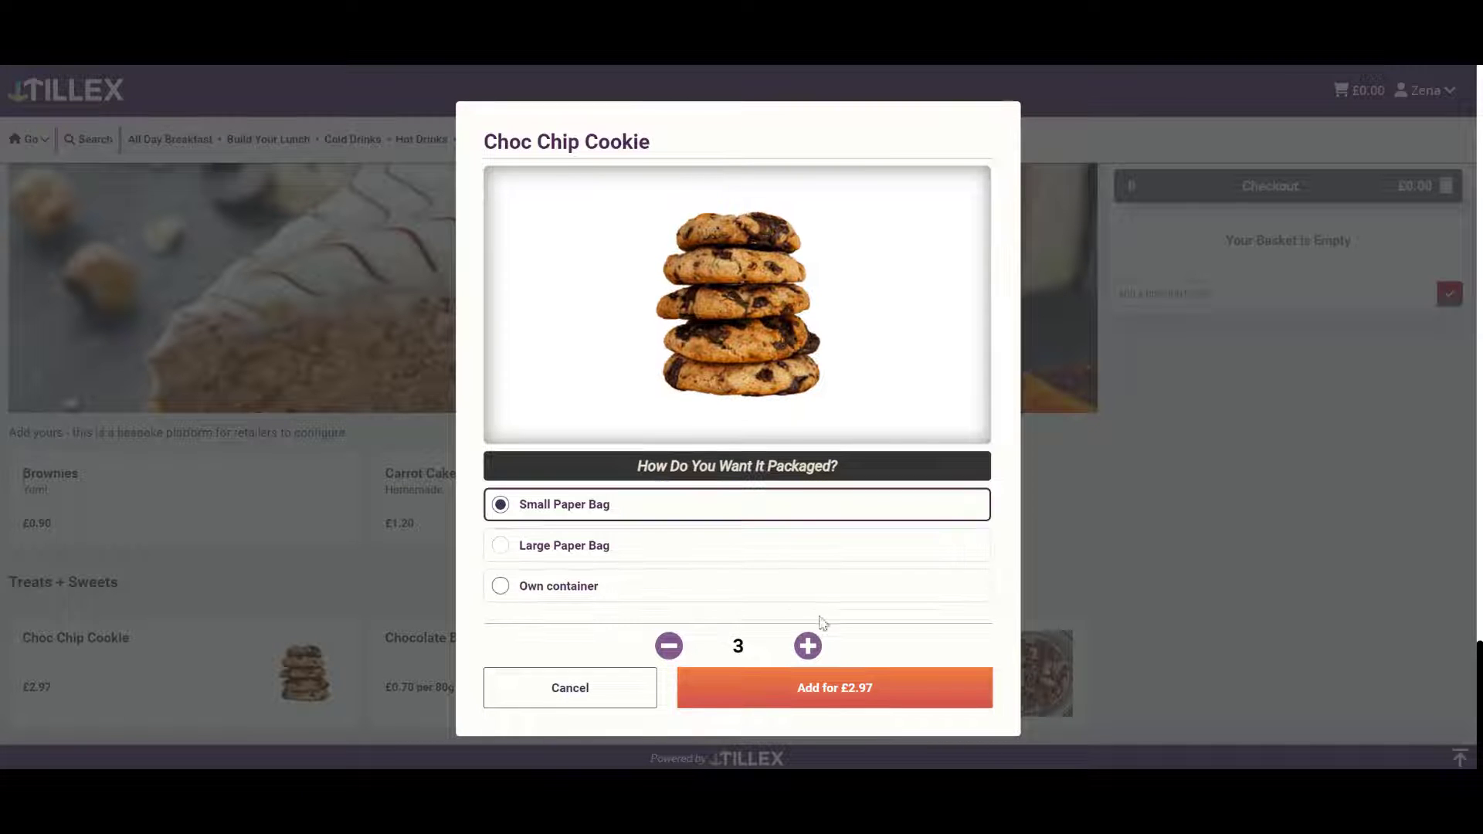
click(833, 688)
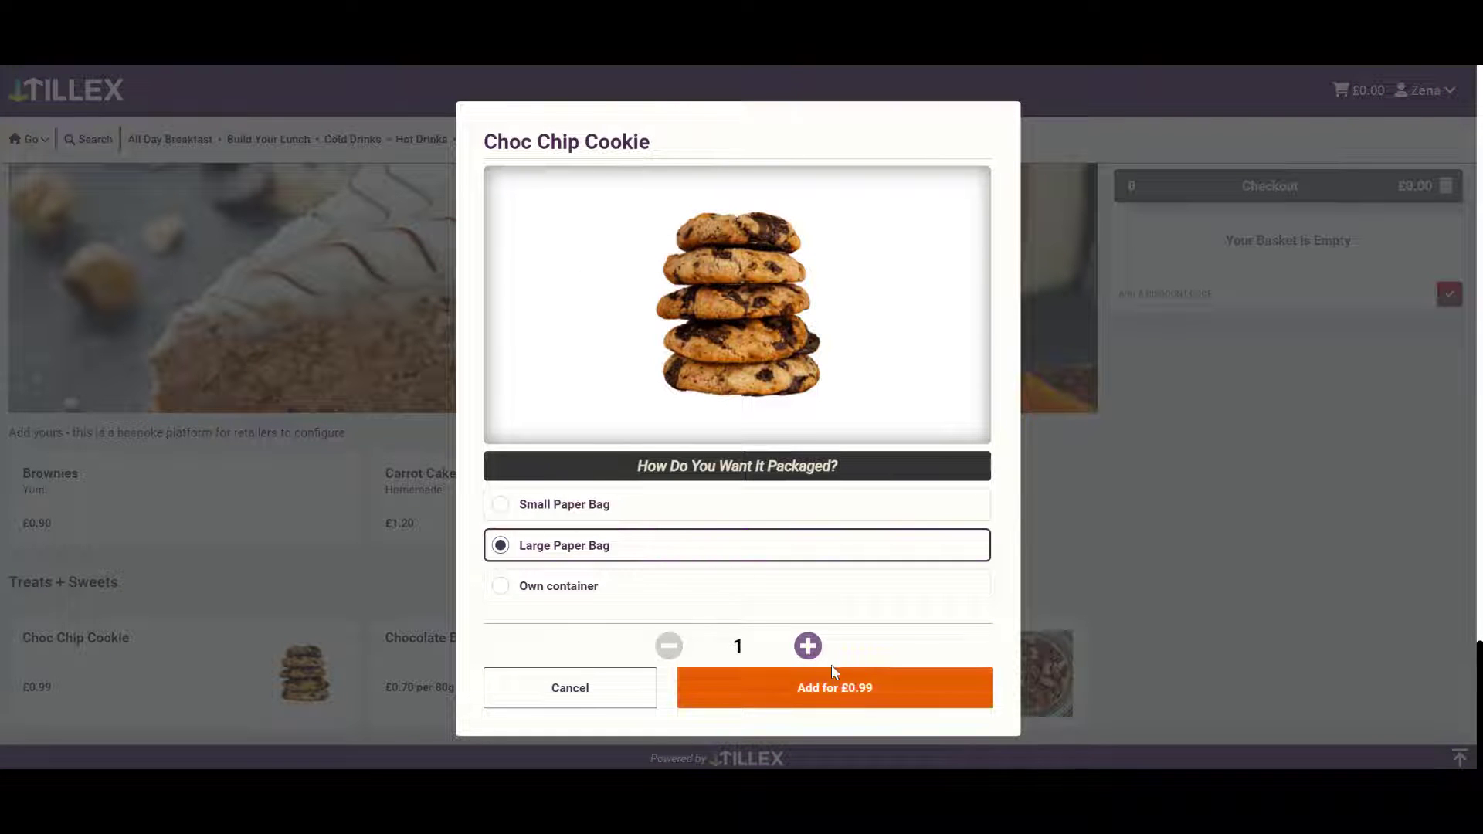
Step: Add large-paper-bag Choc Chip Cookies too, bringing the basket to £7.95
click(807, 646)
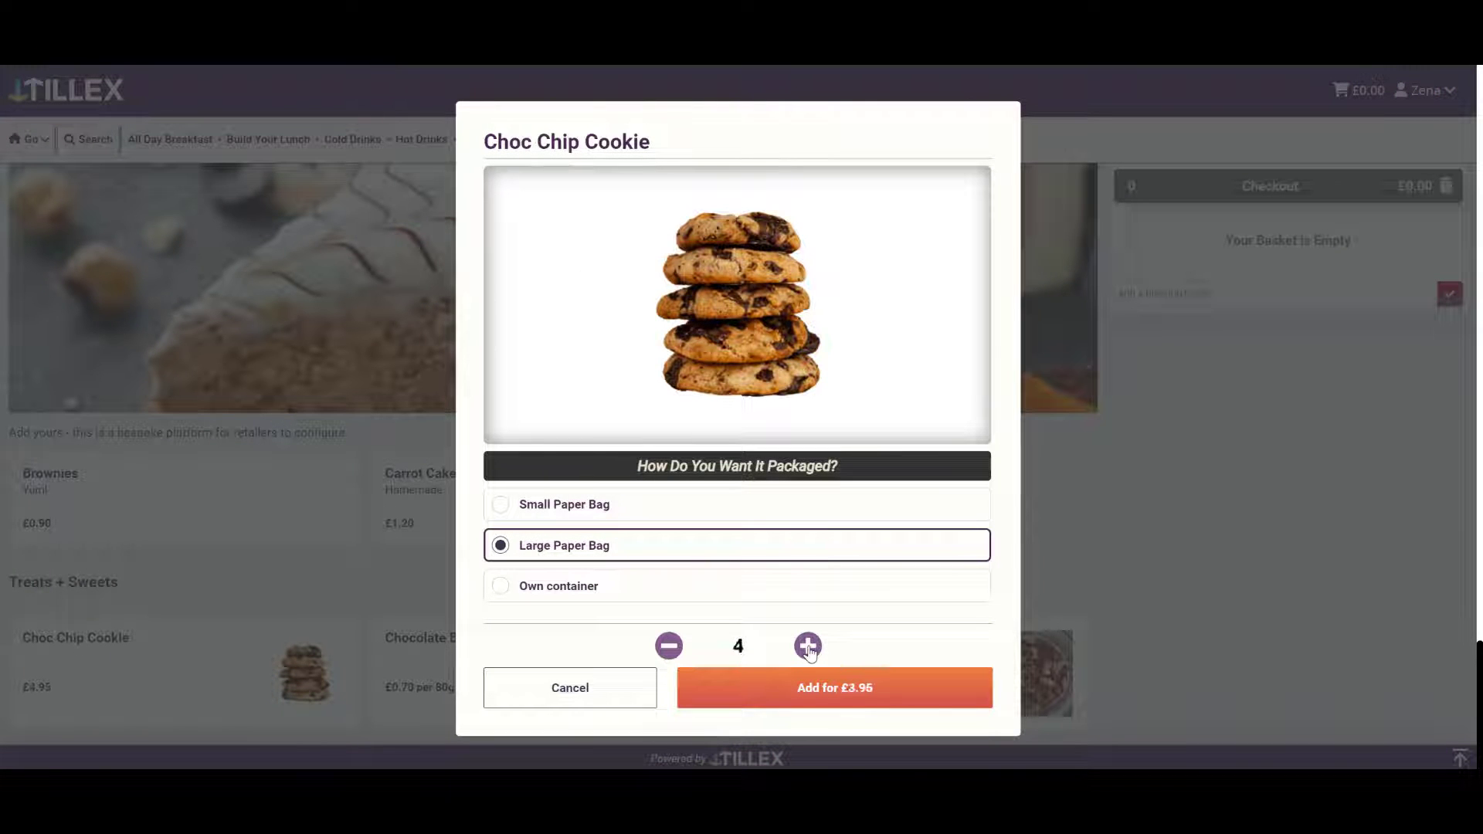
click(833, 688)
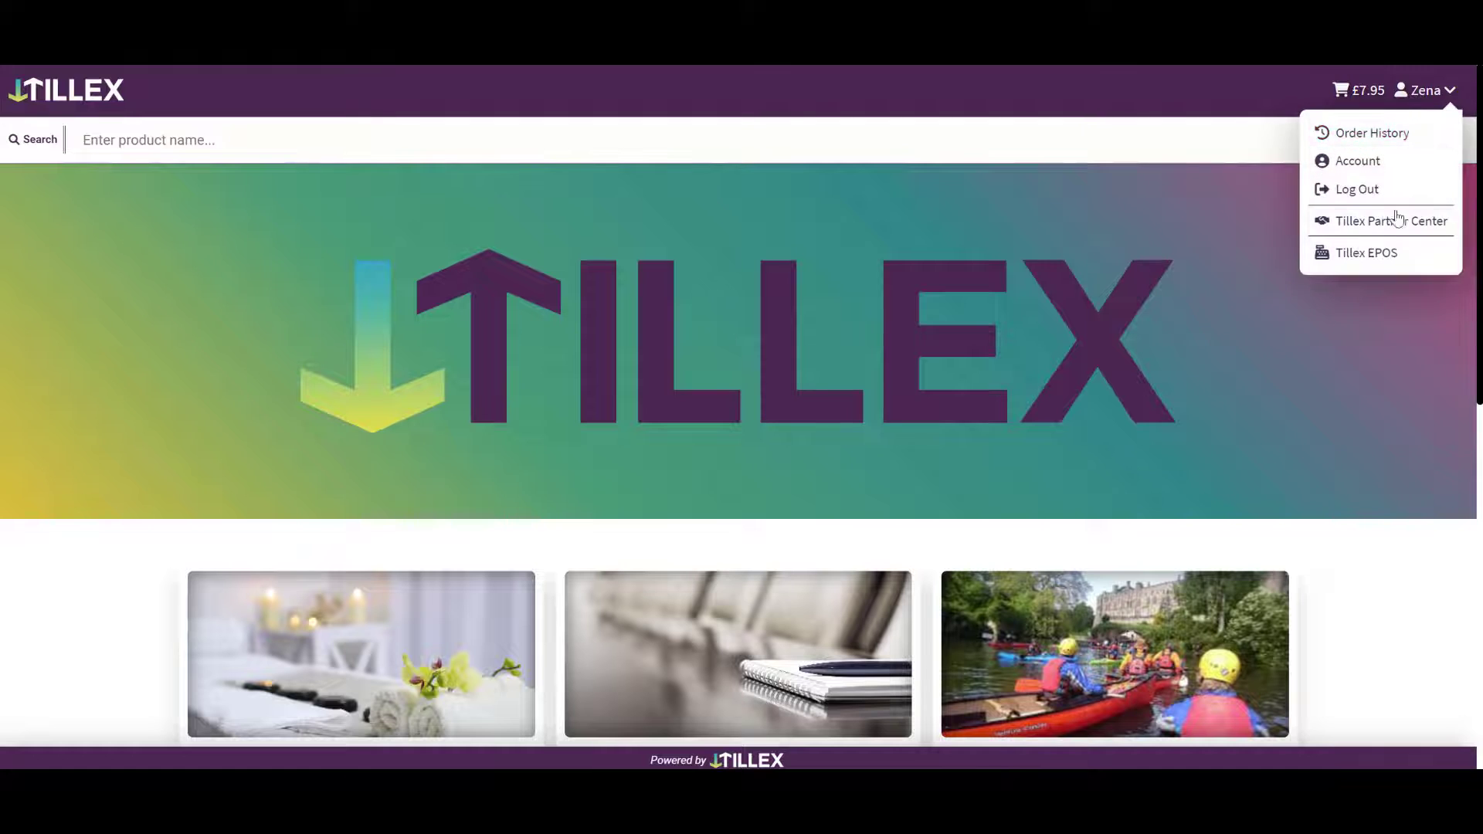
Step: On the EPOS till, add five small-paper-bag Choc Chip Cookies (£4.95) to the order
click(1364, 251)
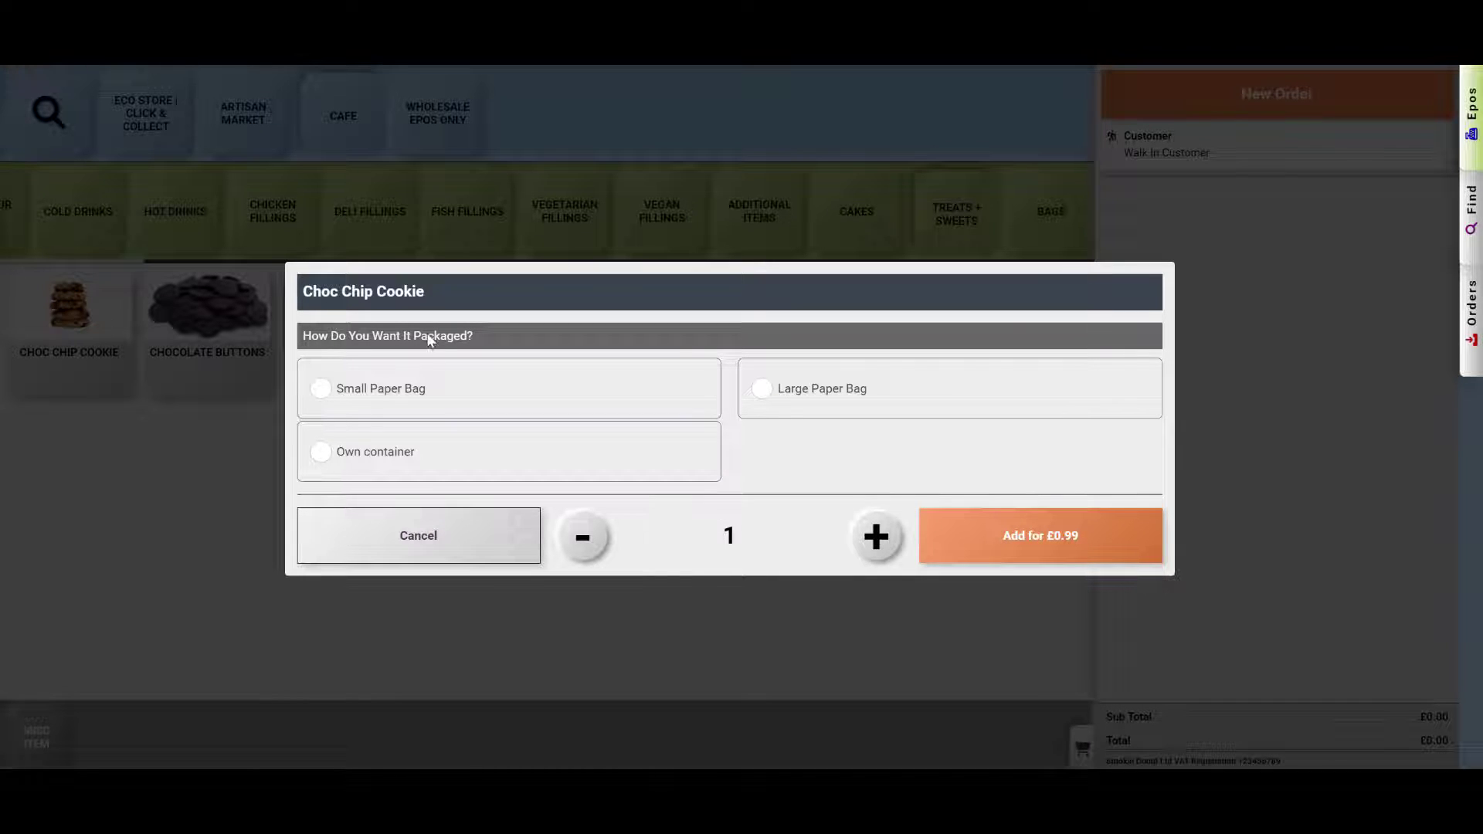
click(322, 388)
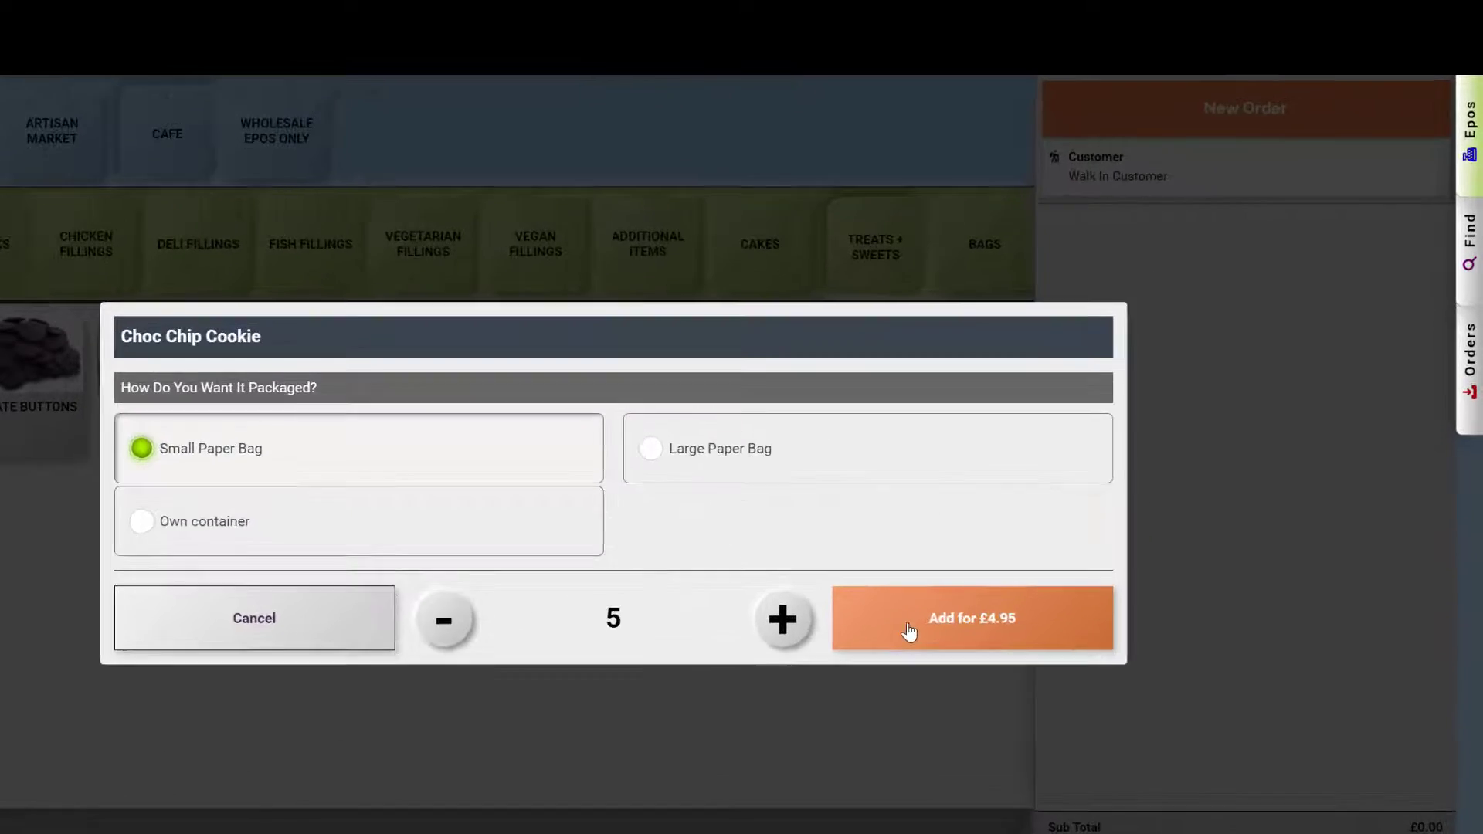
click(972, 619)
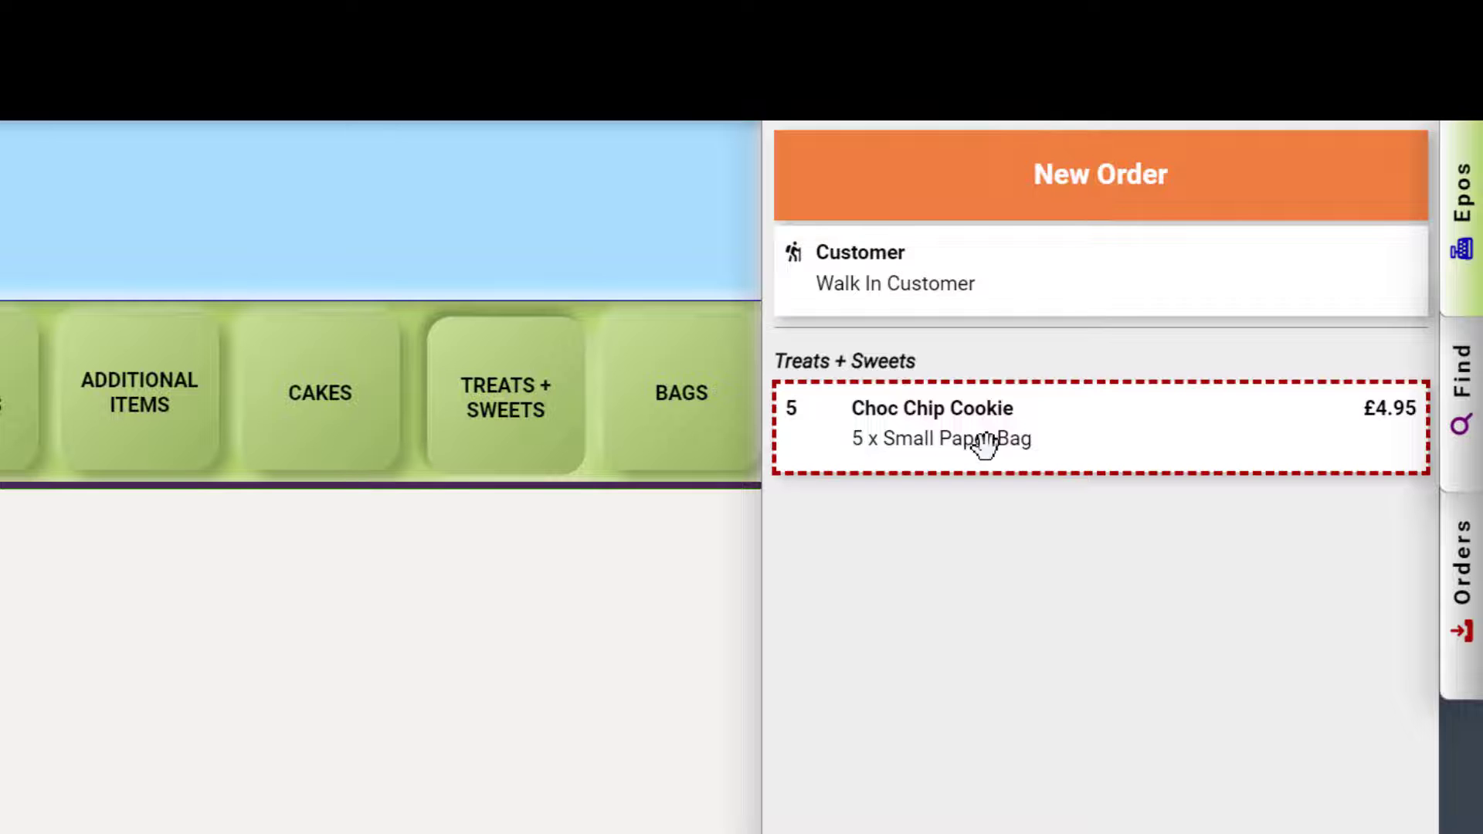
Step: Retry the cookie with Large Paper Bag packaging, then return to the EPOS home screen
click(931, 423)
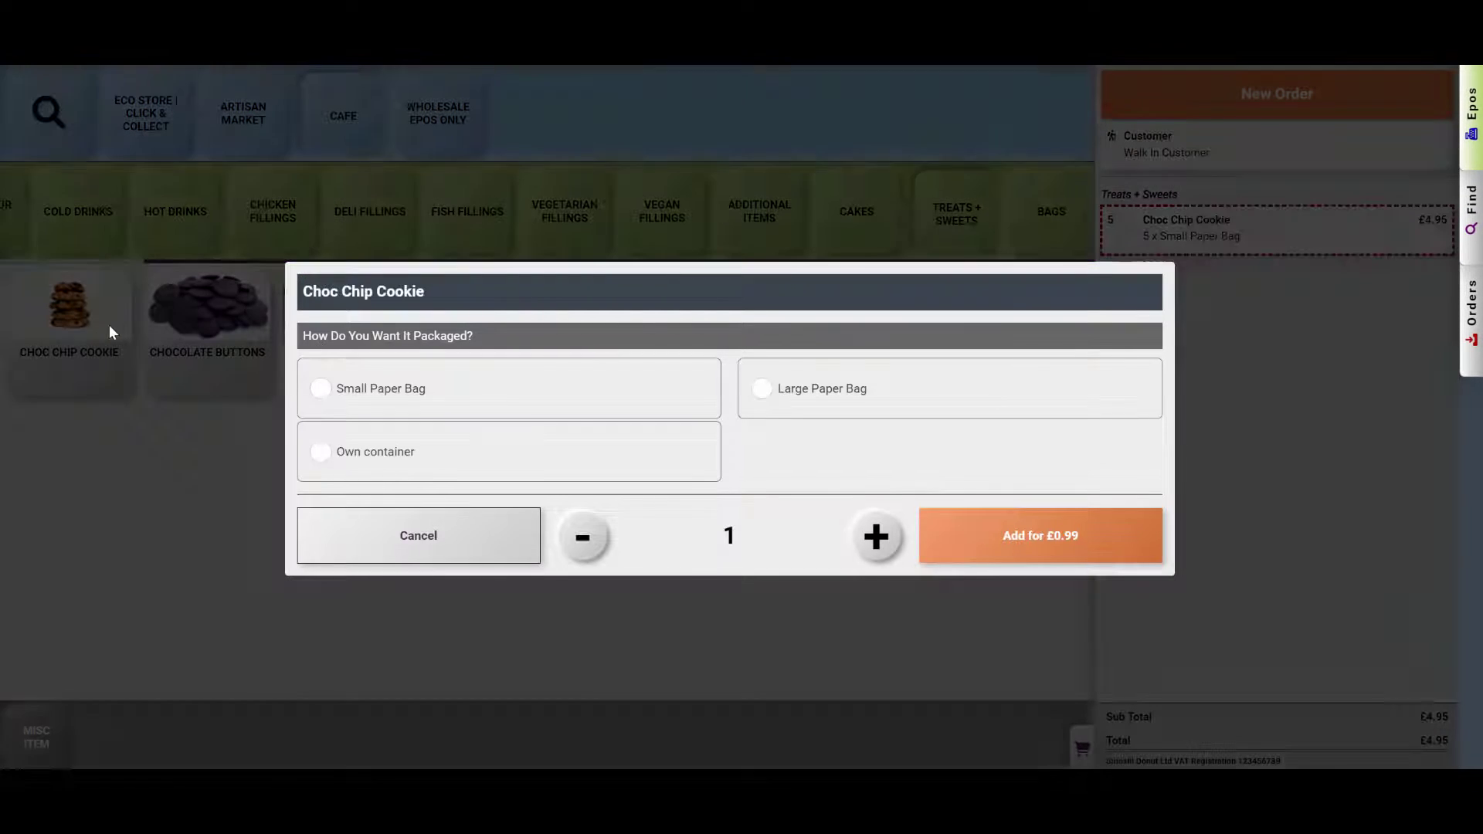
click(761, 390)
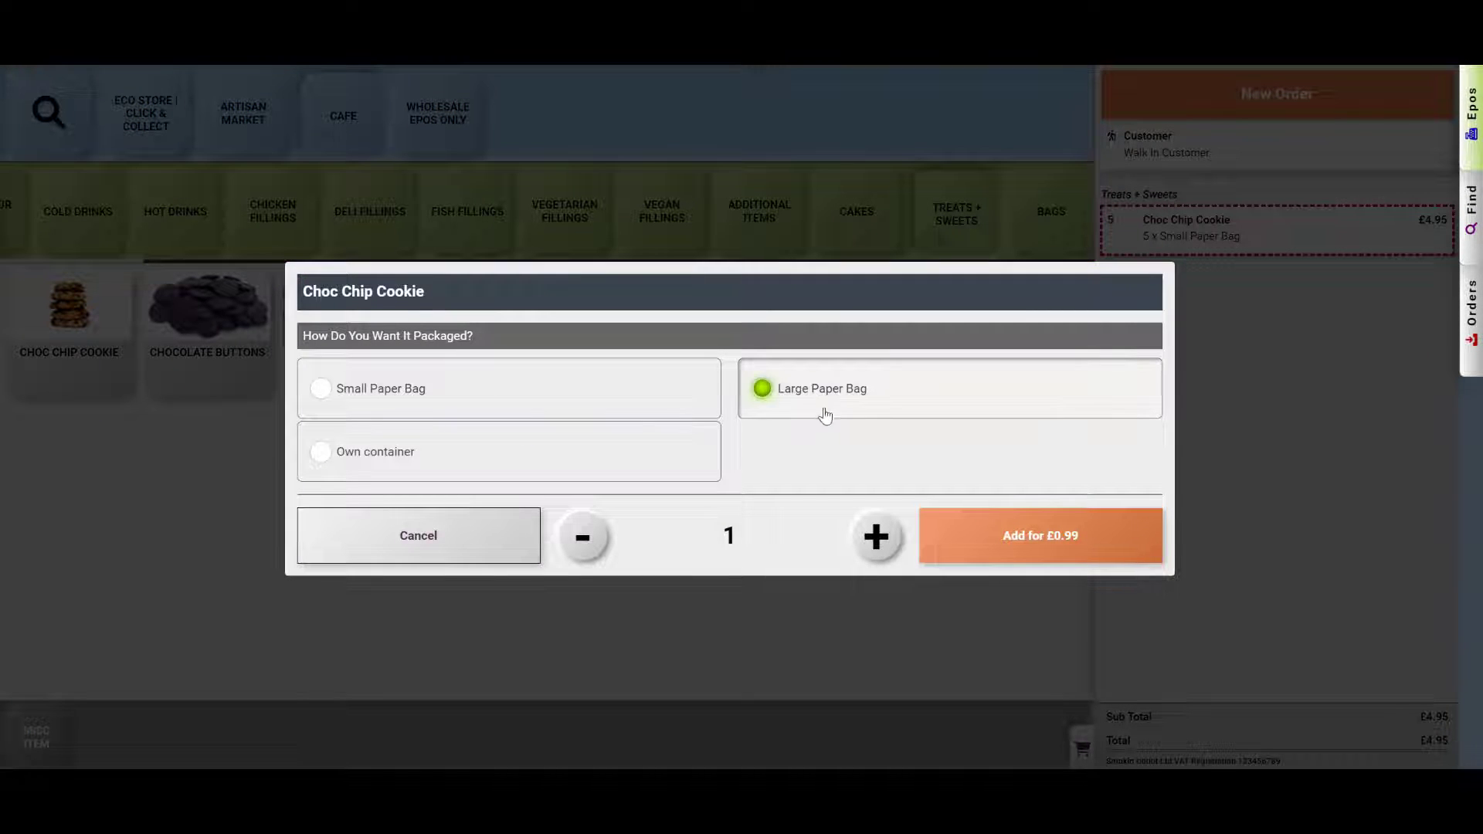
click(873, 536)
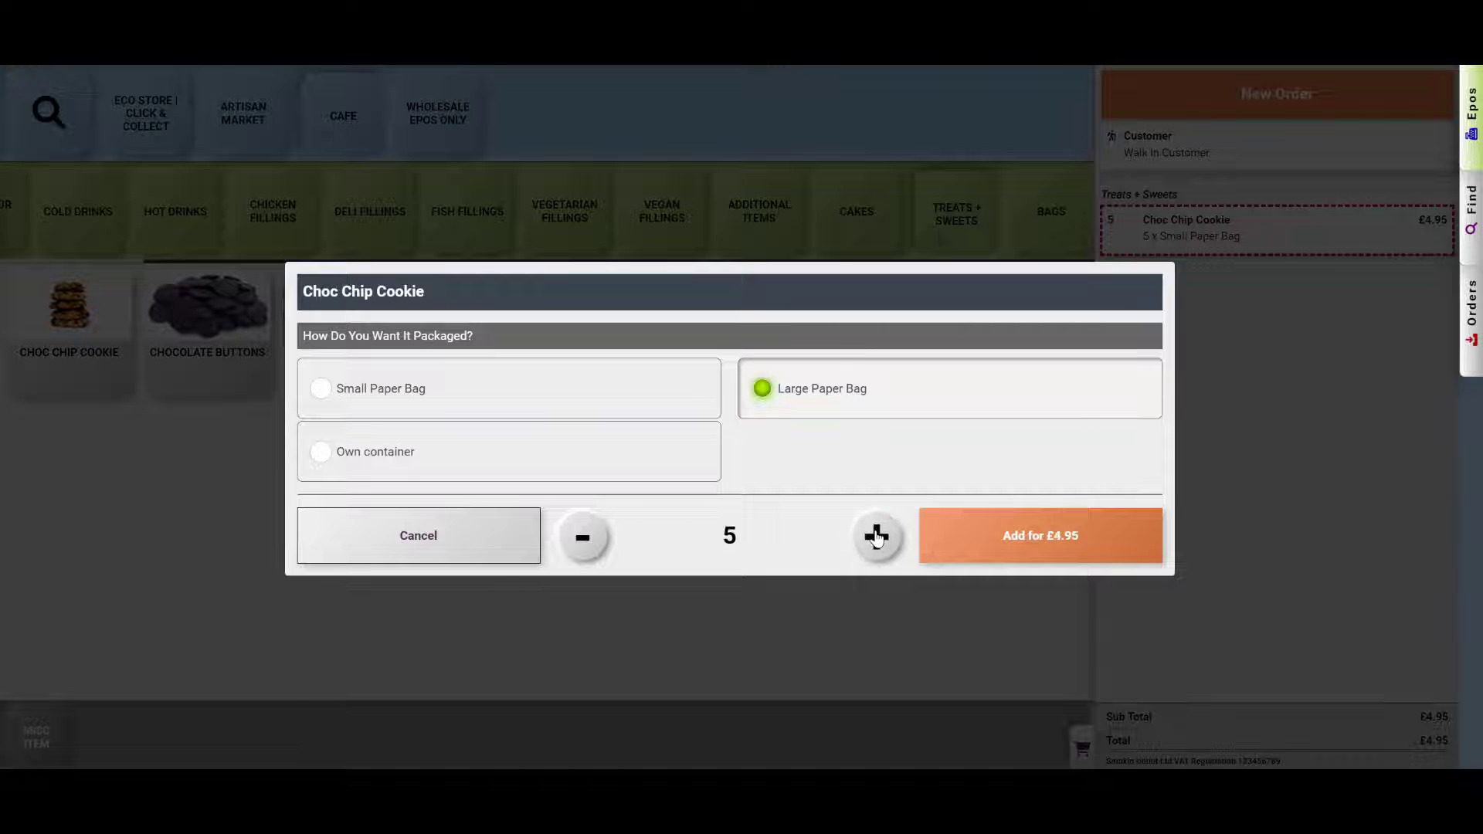
click(874, 536)
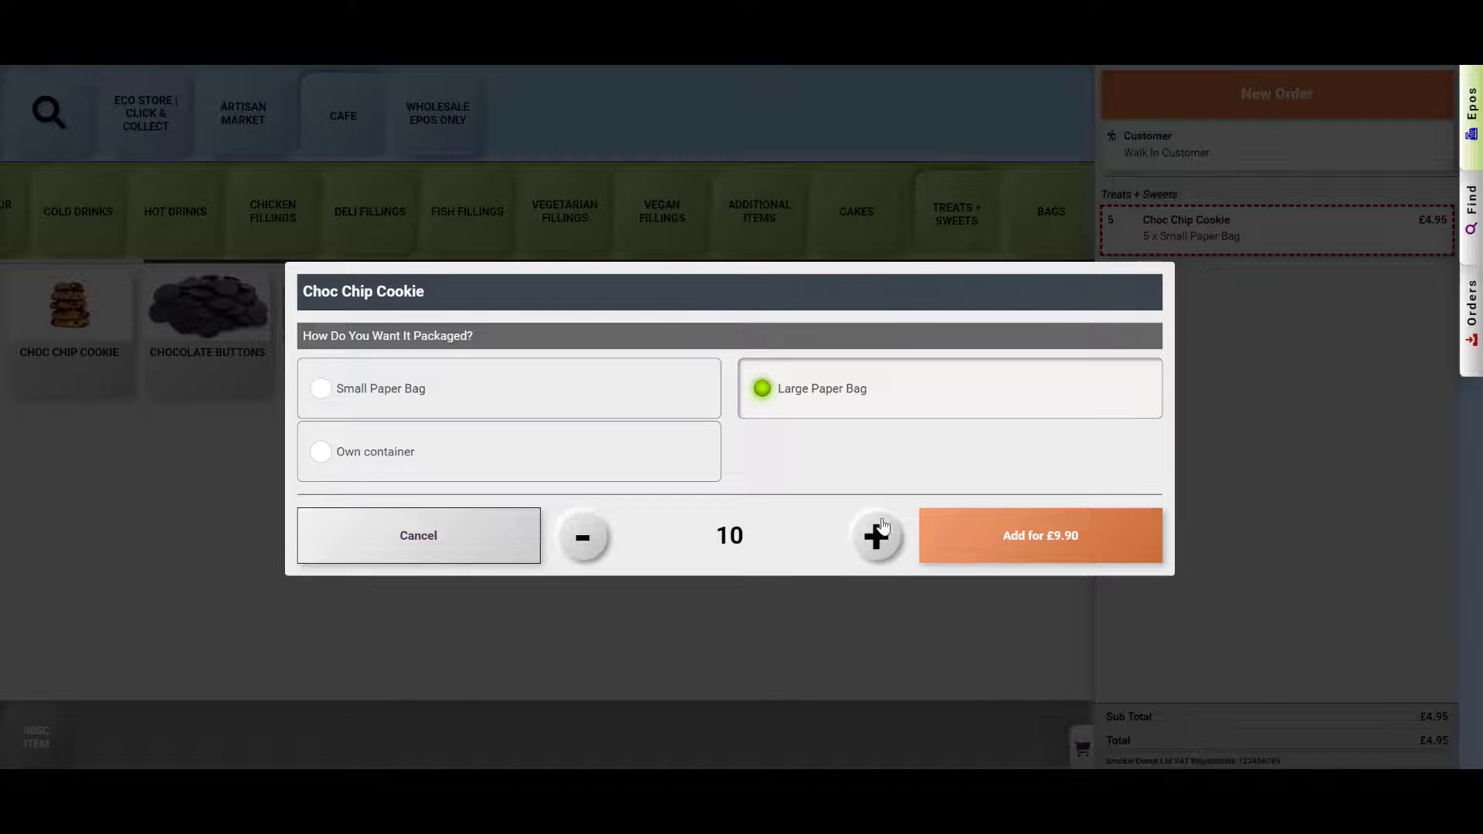
click(1039, 535)
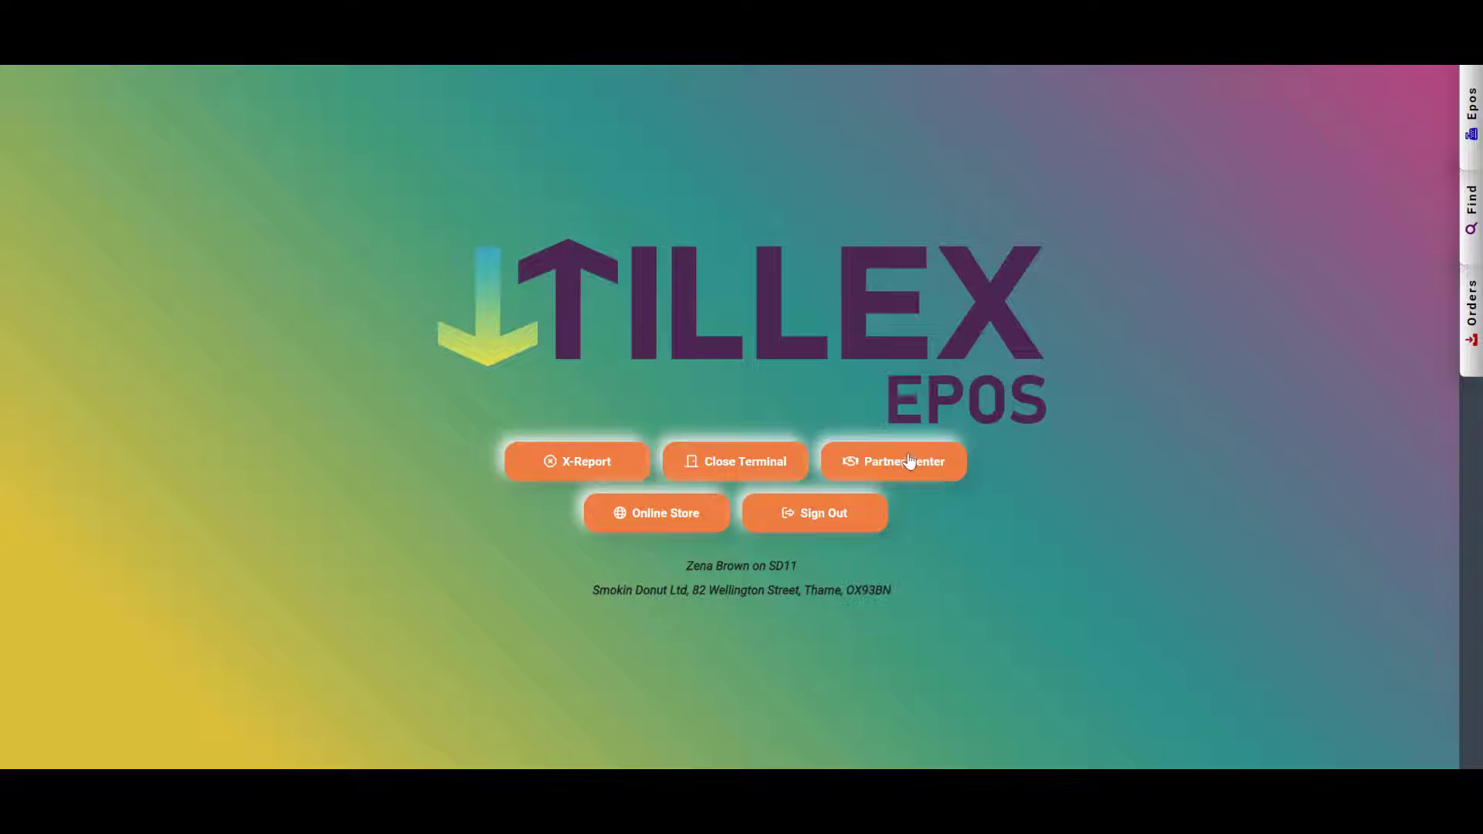
Step: Give Chocolate Buttons a Packaging Variant category named 'Container?' based on Bags, and save
click(892, 462)
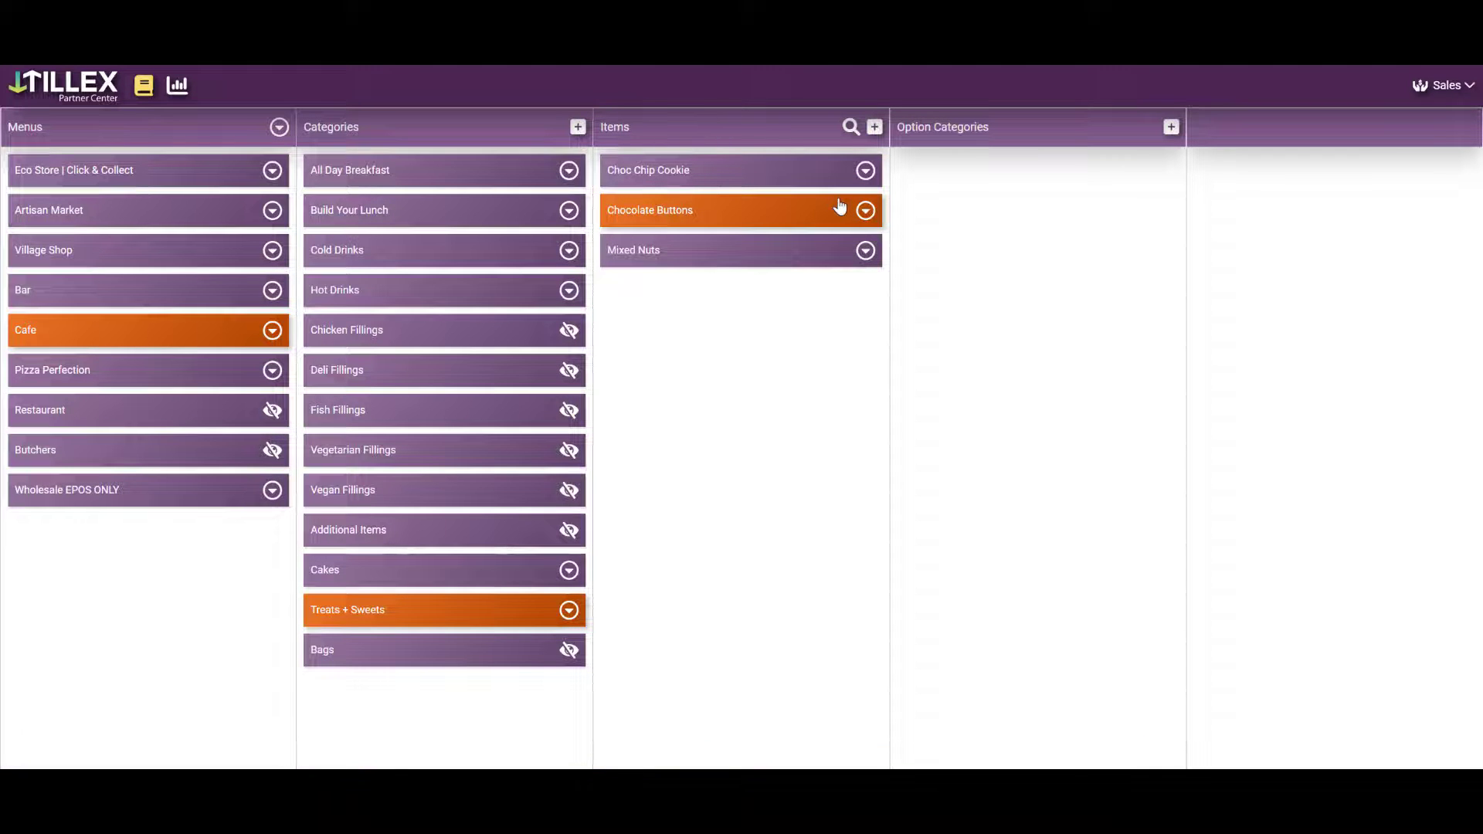
click(1169, 126)
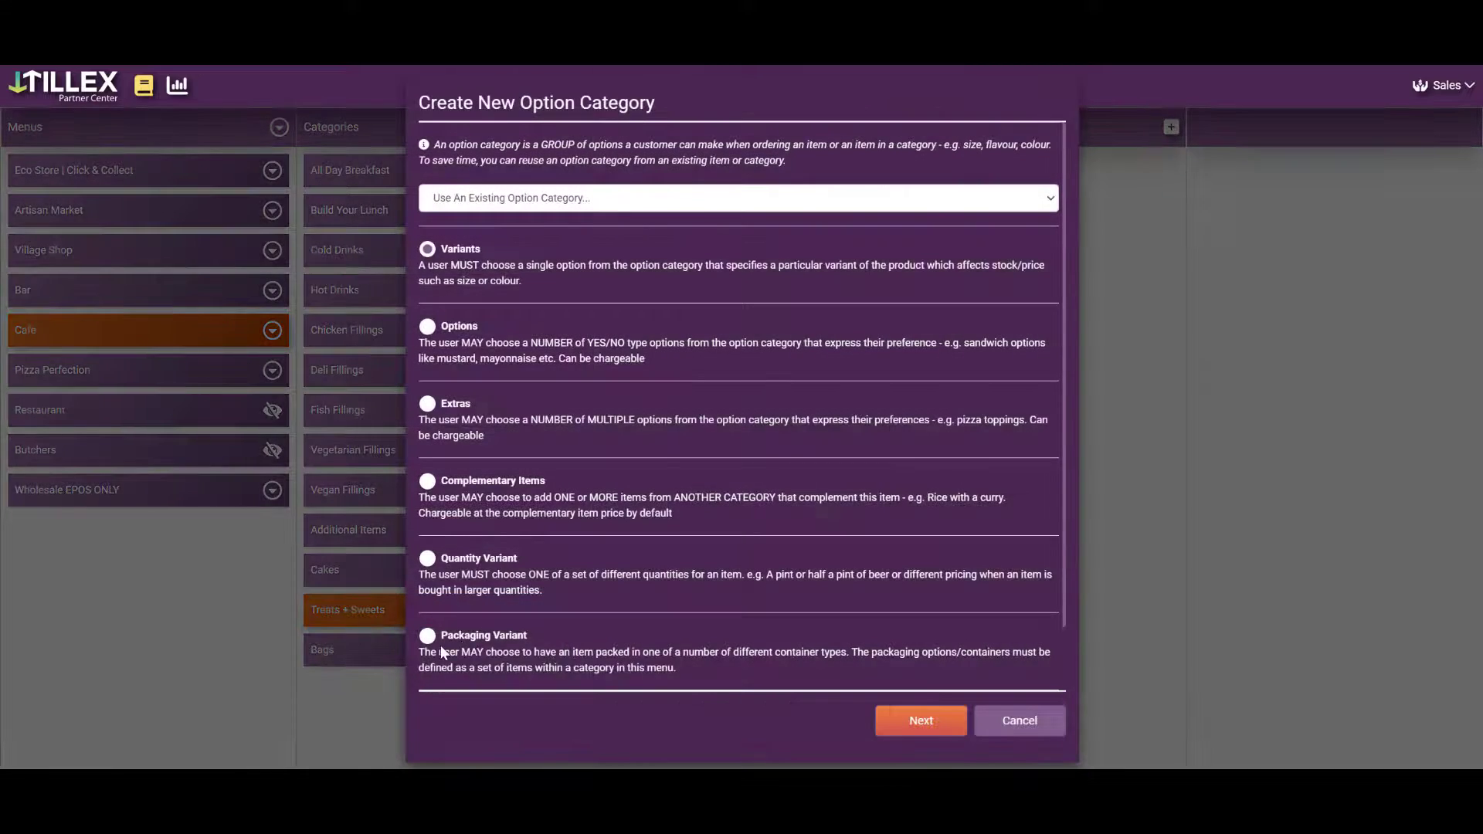
click(918, 720)
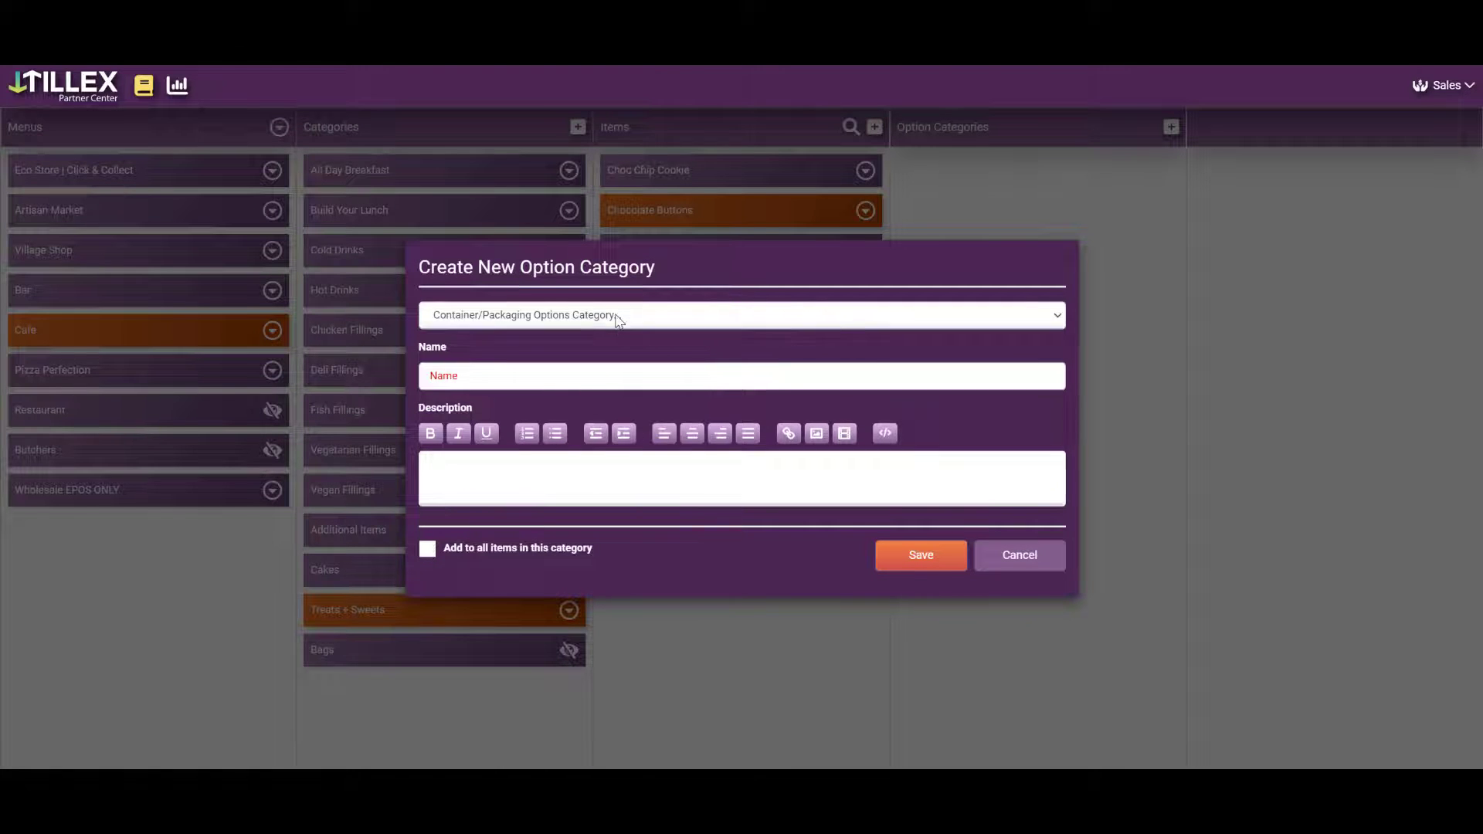
click(740, 315)
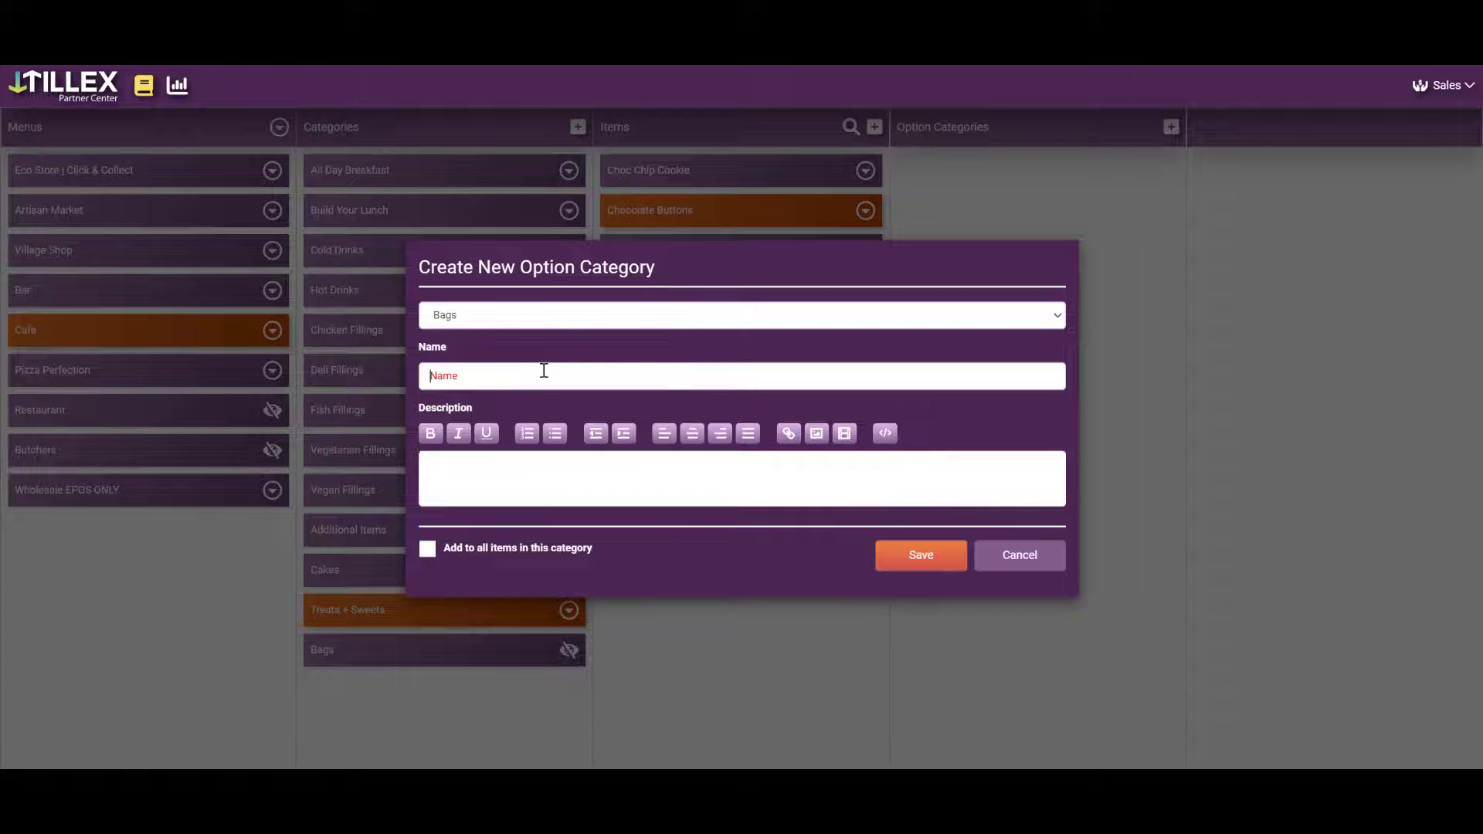
text(Container?)
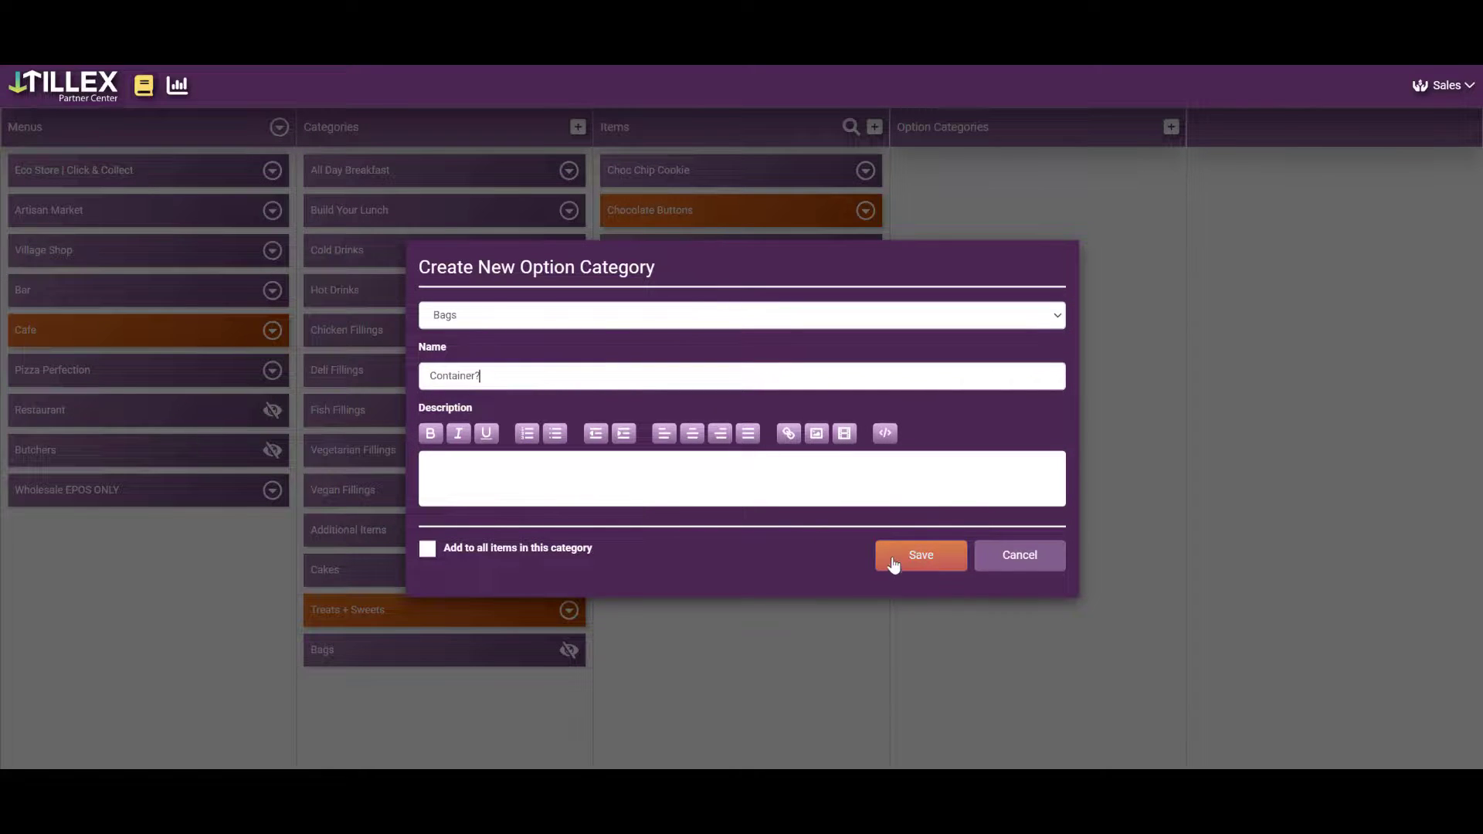
click(919, 555)
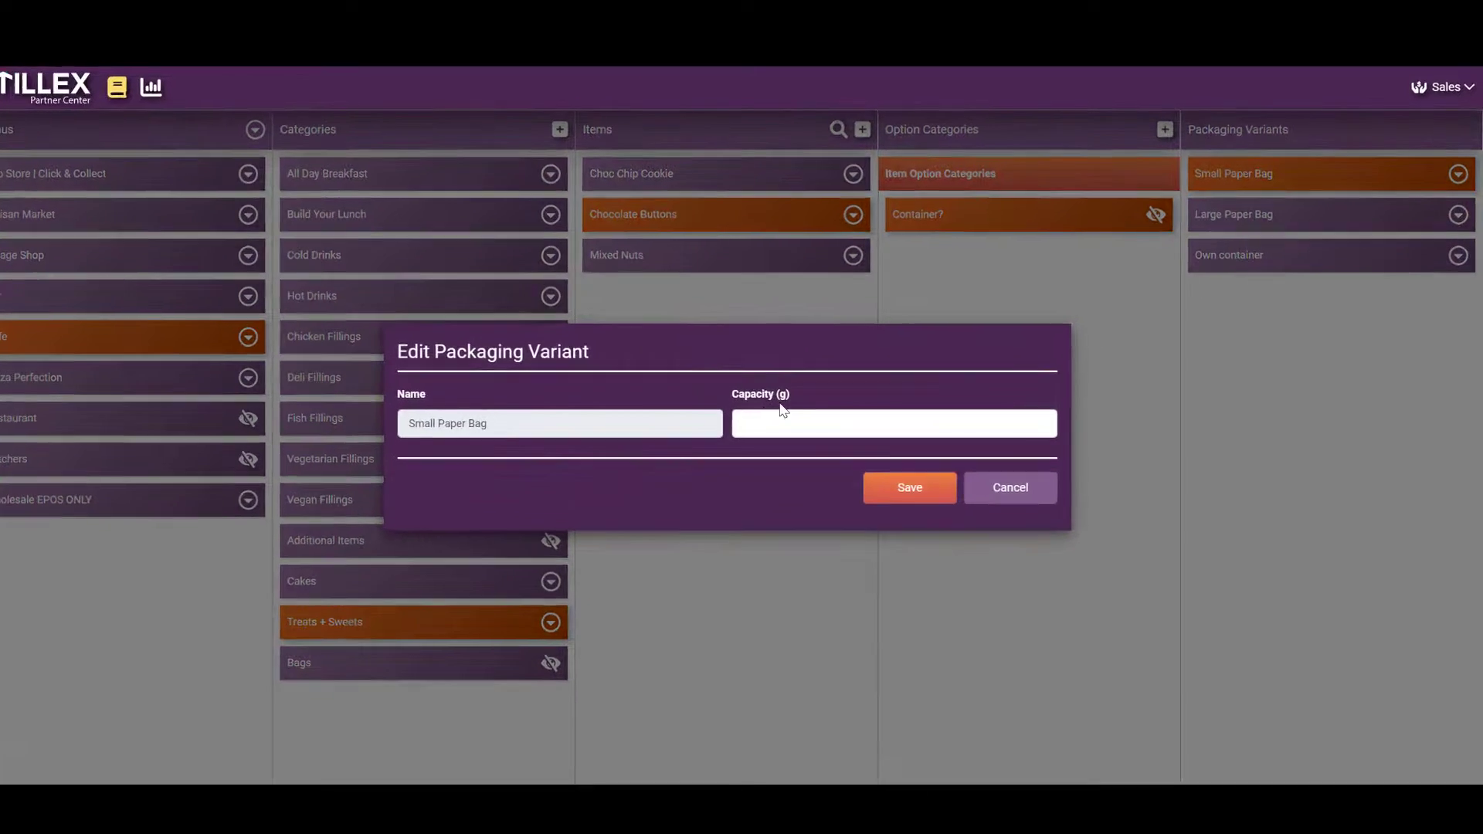
Step: Set the Small Paper Bag capacity, then the Large Paper Bag capacity to 1000 grams
text(5)
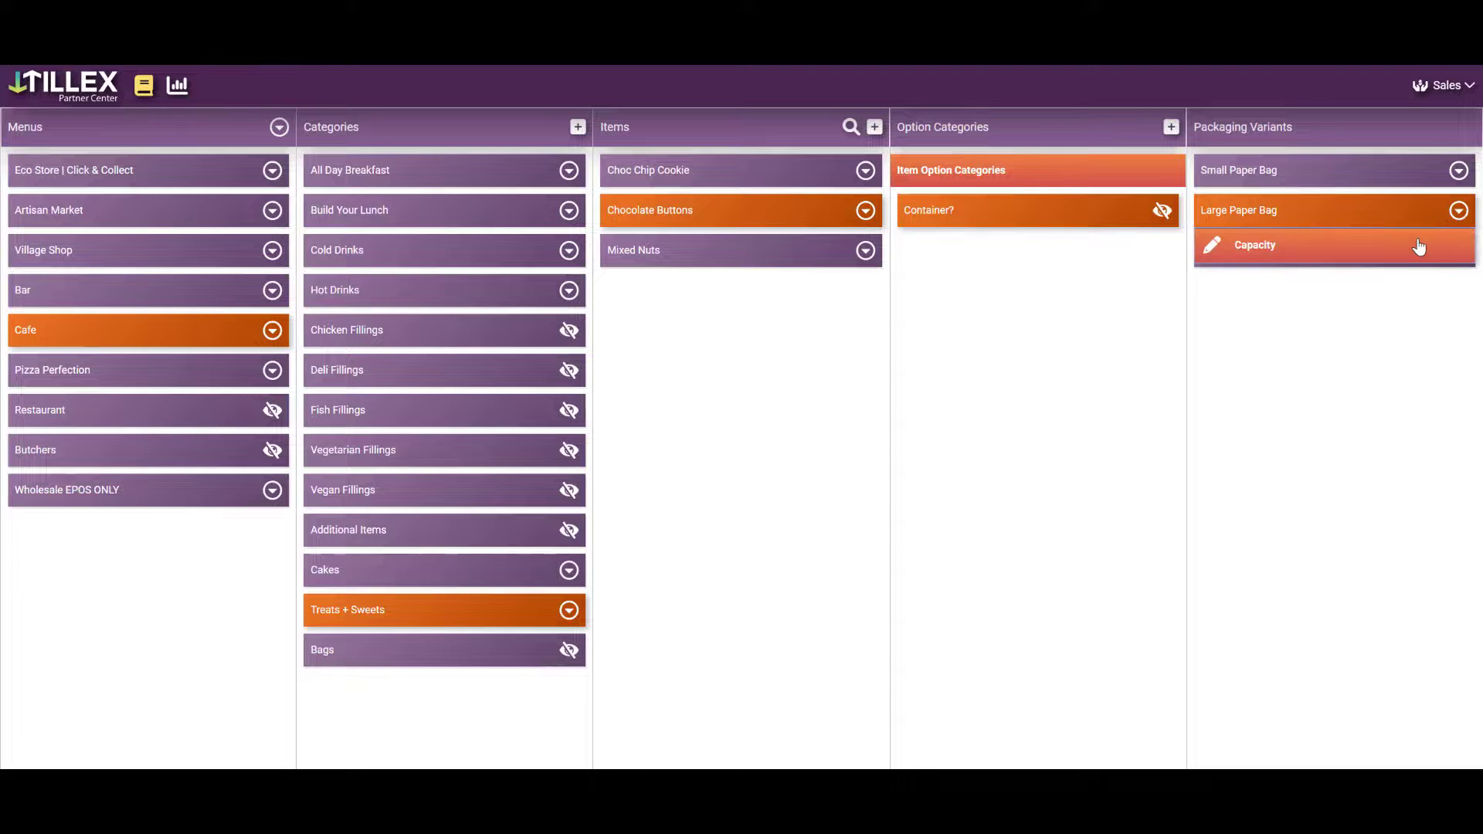
click(1211, 246)
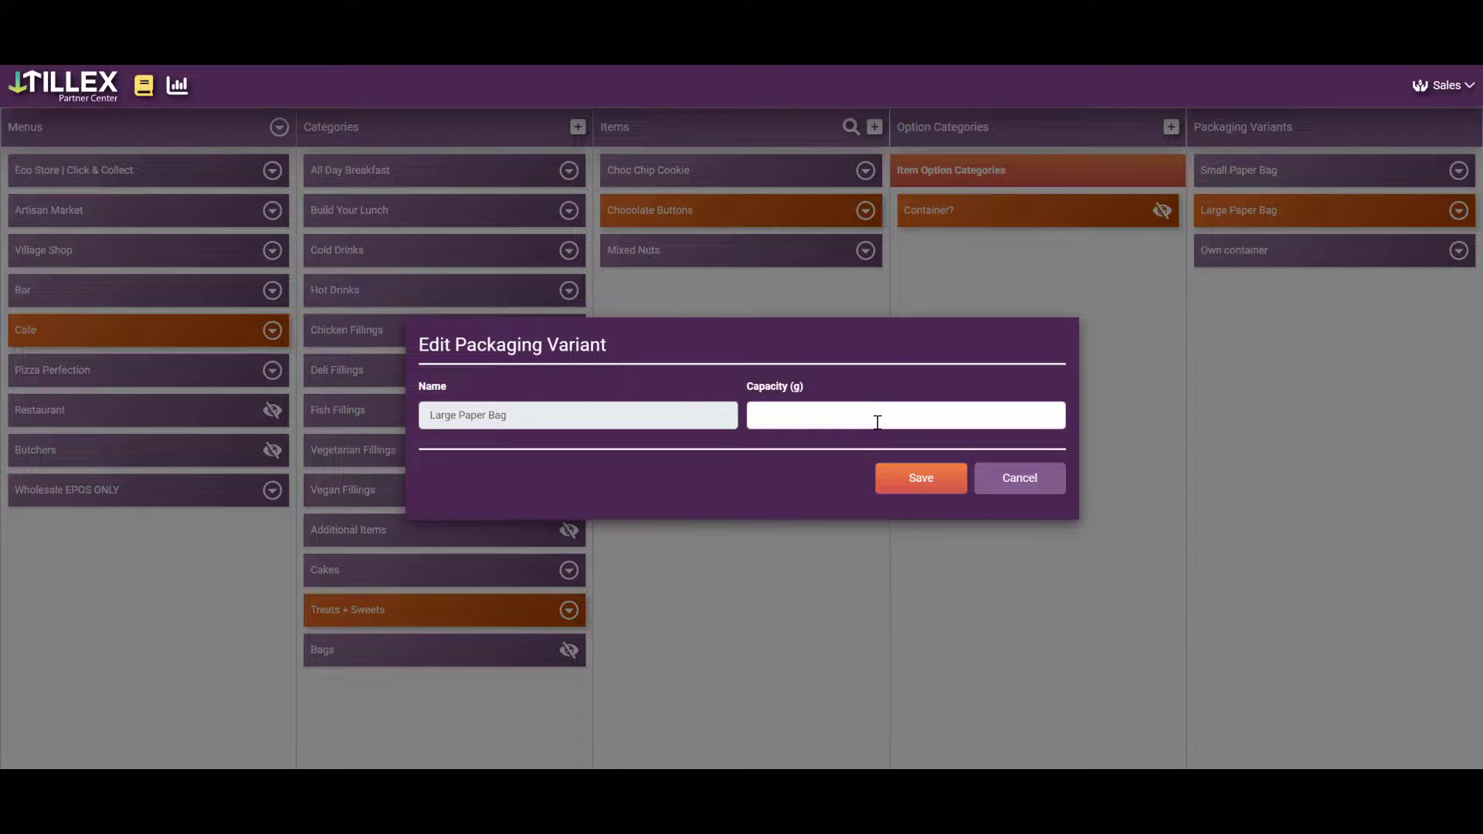
text(1000)
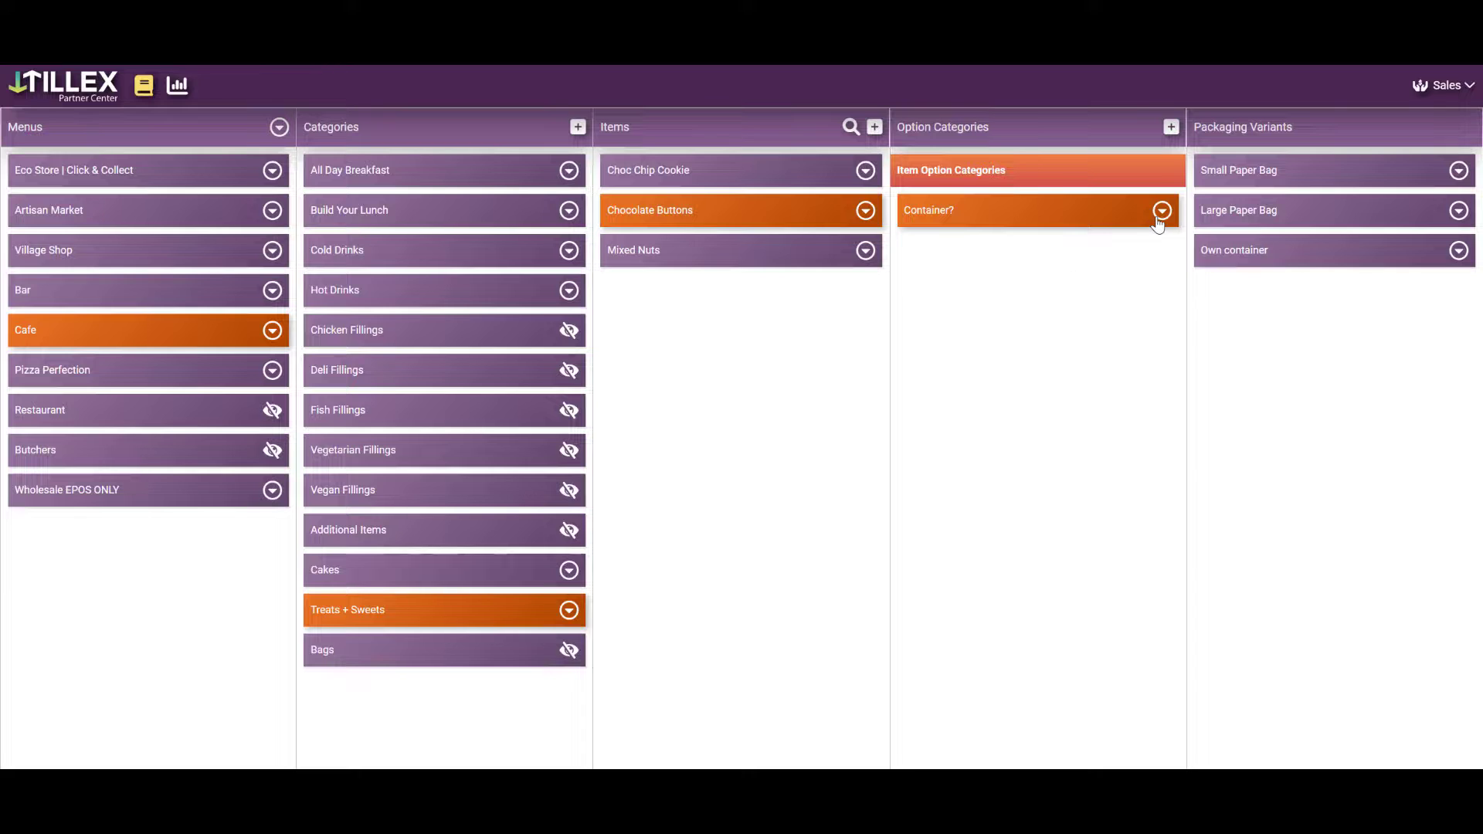
Step: In Container? Pricing & Availability, price Small Paper Bag at 0.5 and begin the Large bag price
click(1161, 210)
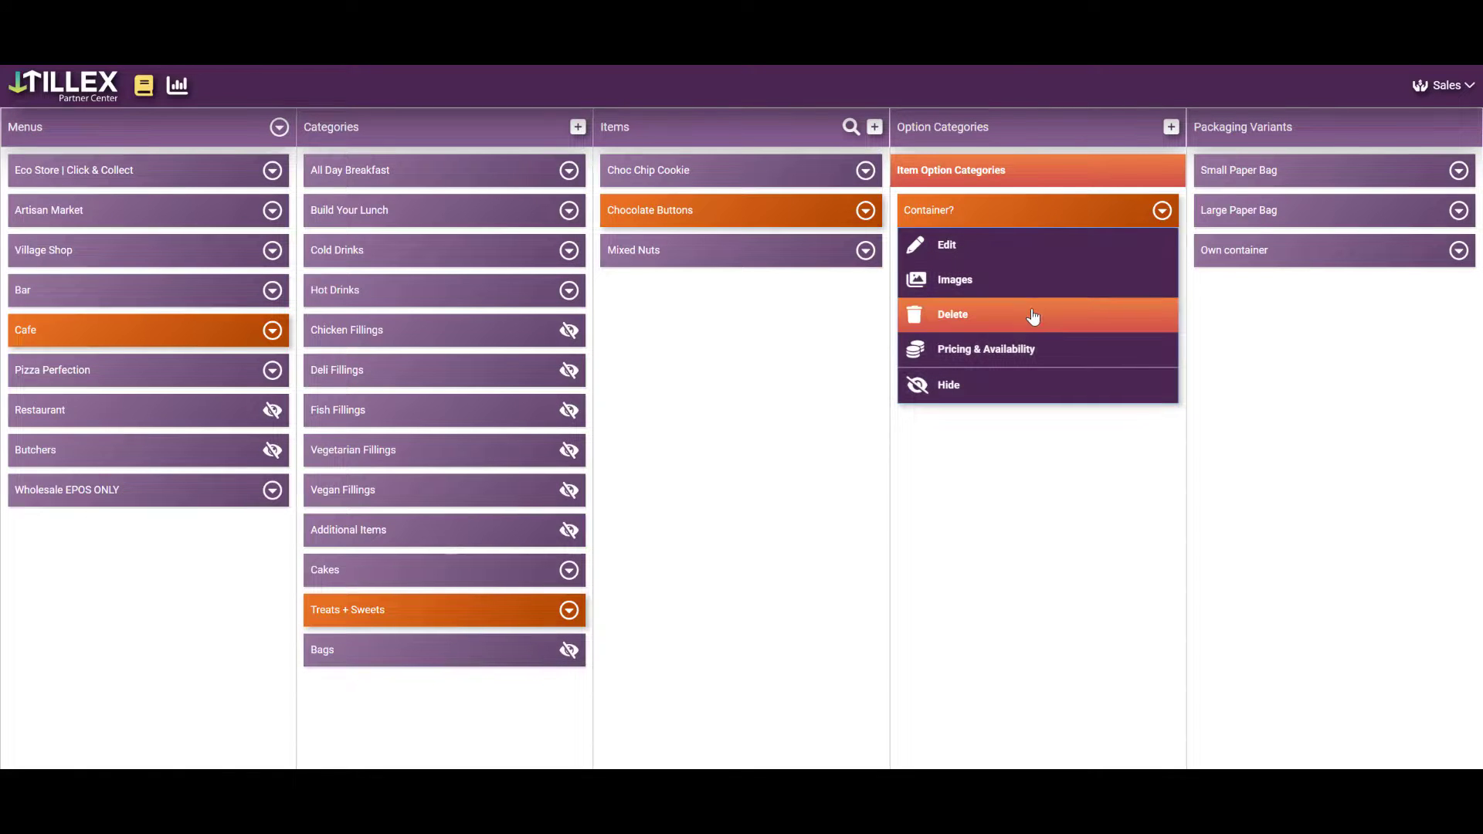
mouse_move(991, 304)
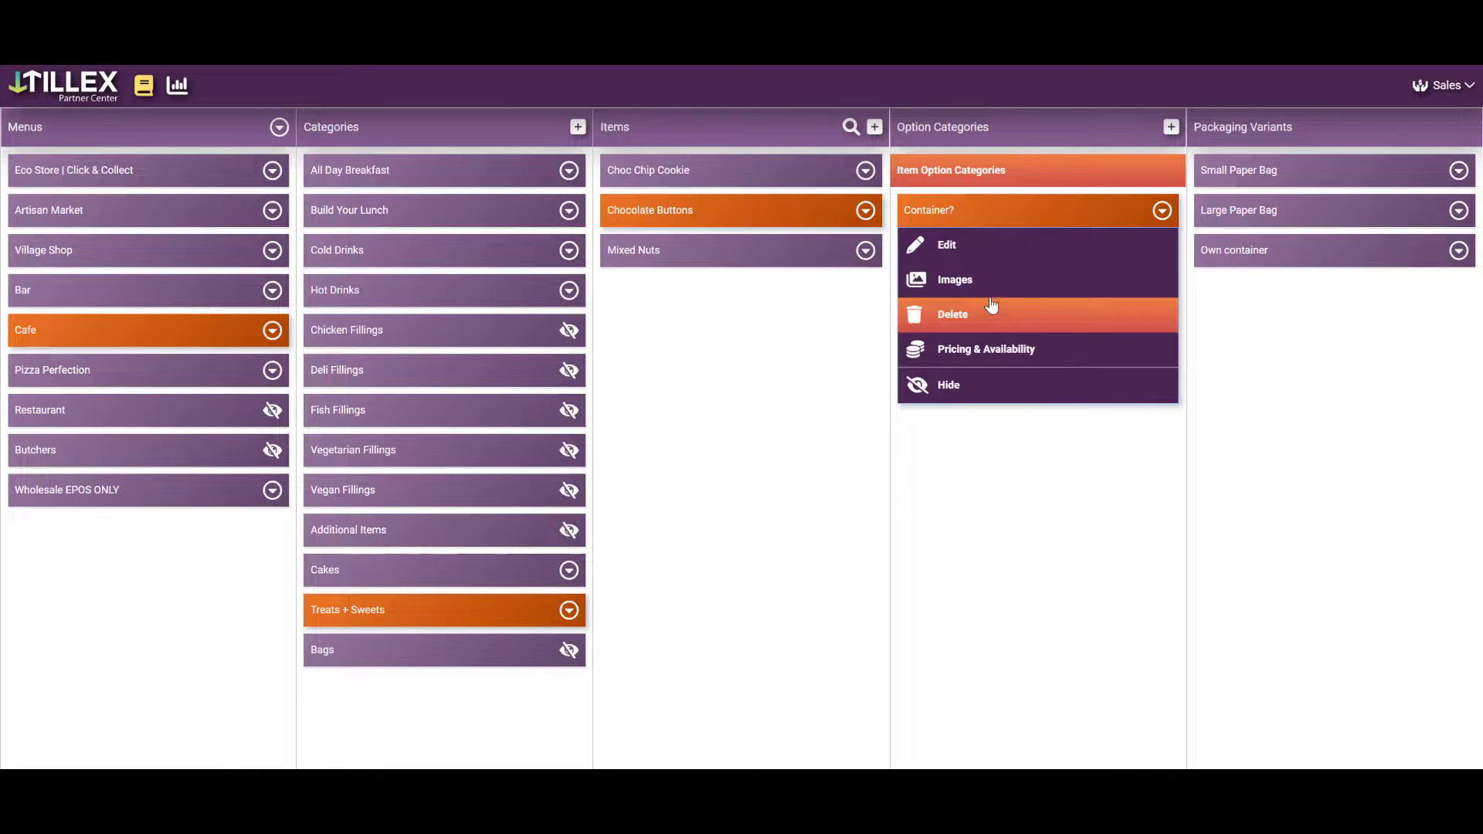
click(984, 347)
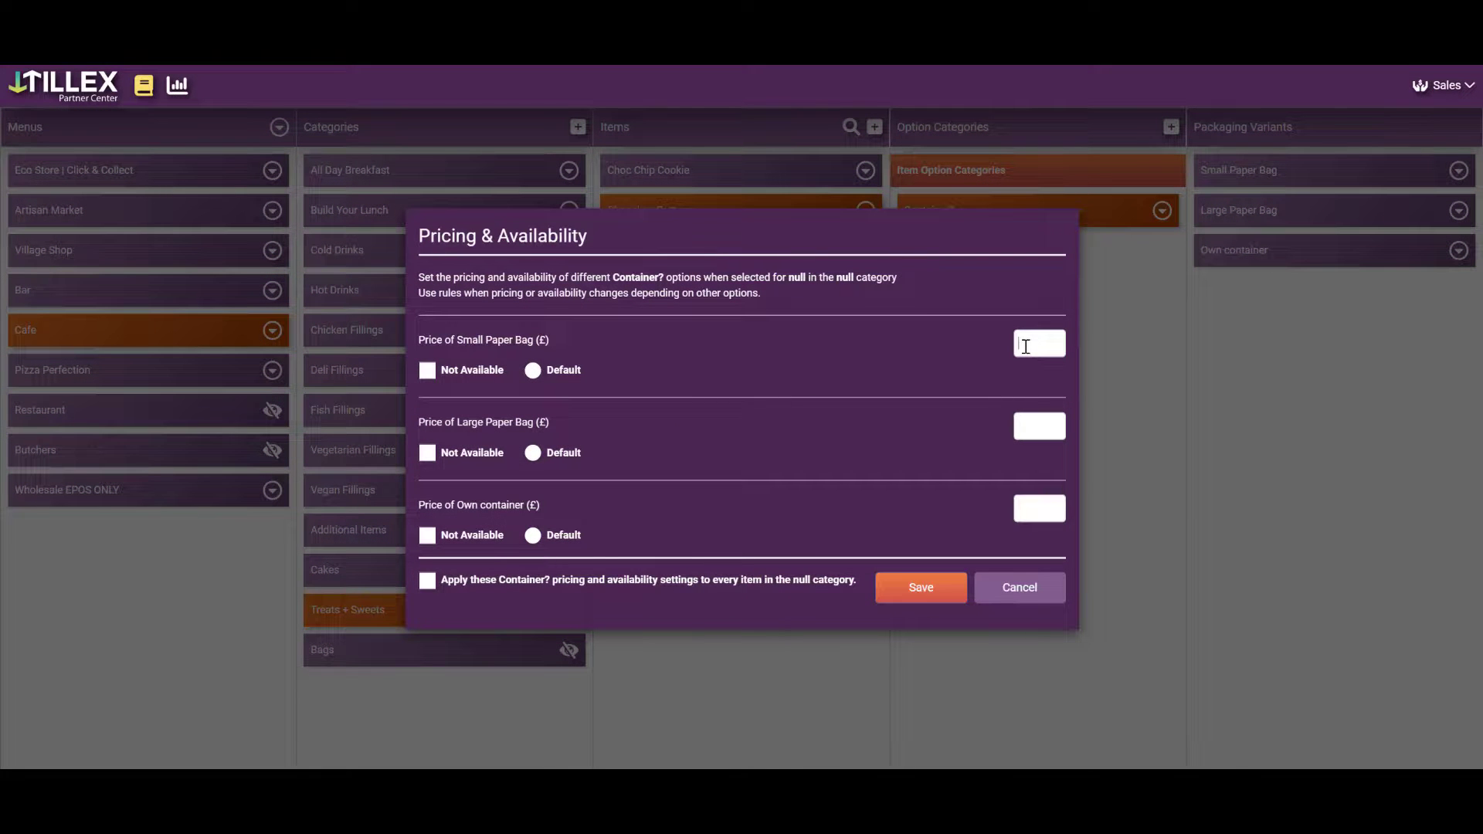
text(5)
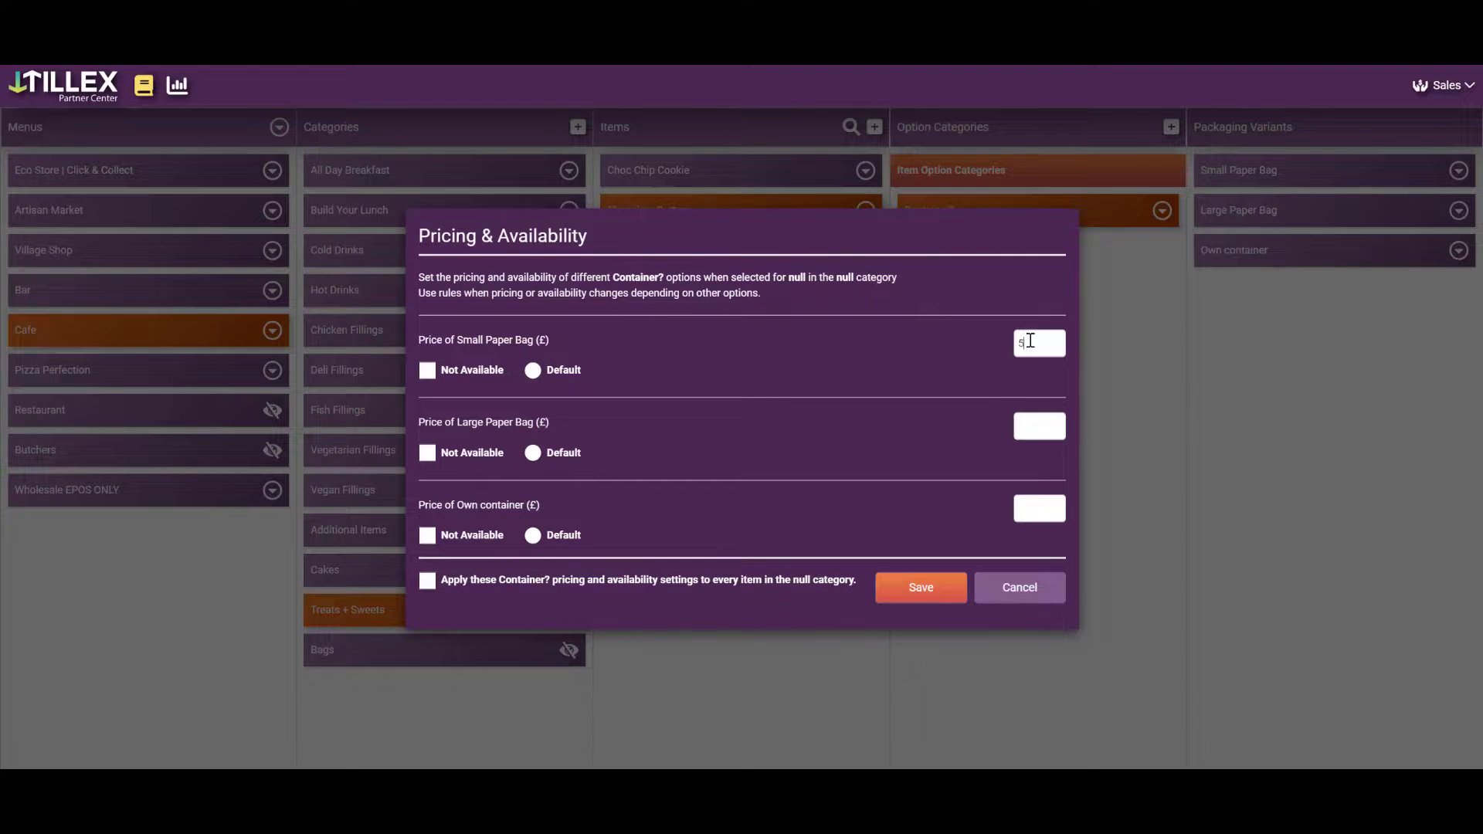
text(0.)
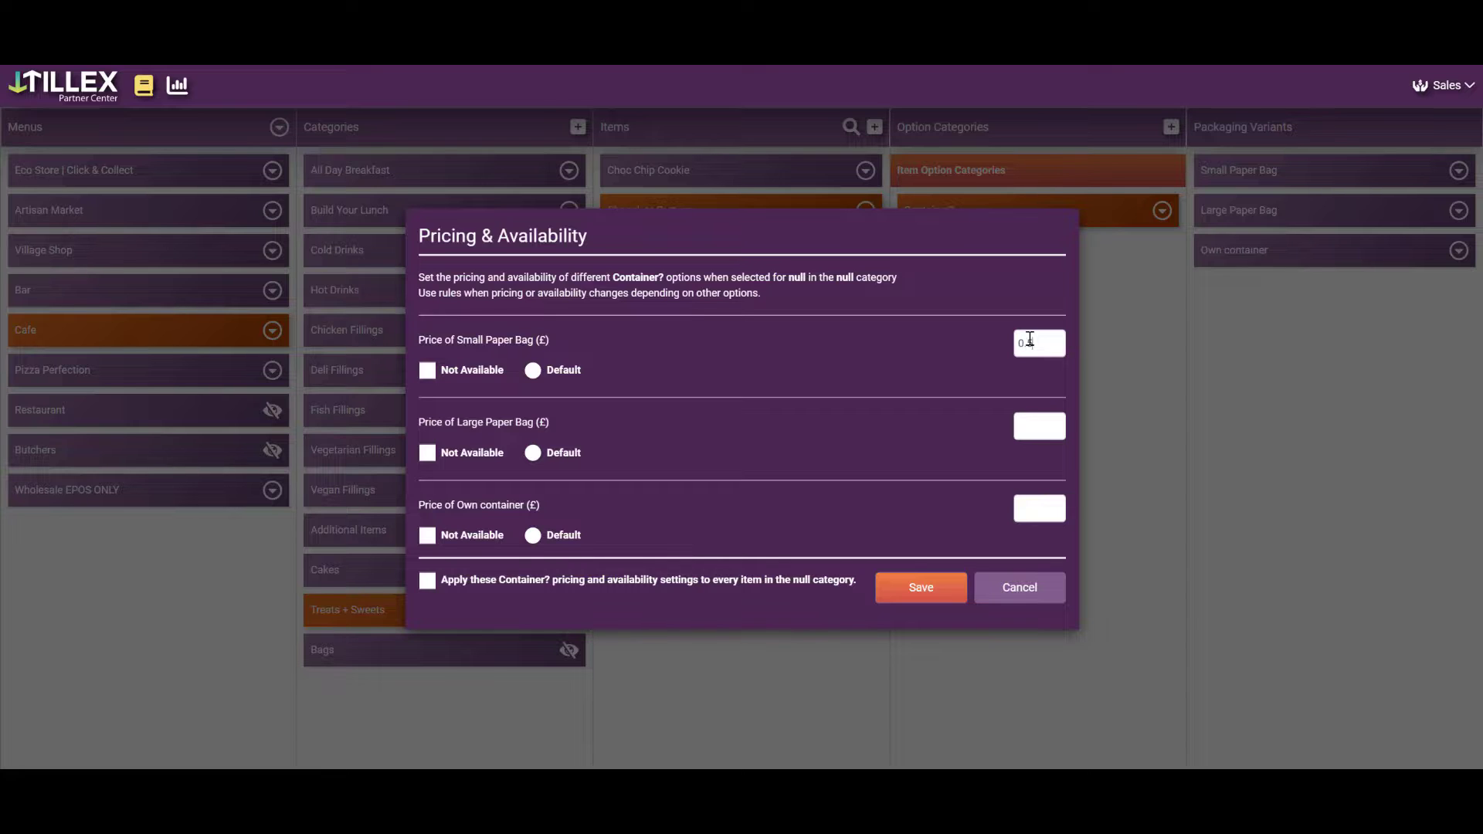
text(0.)
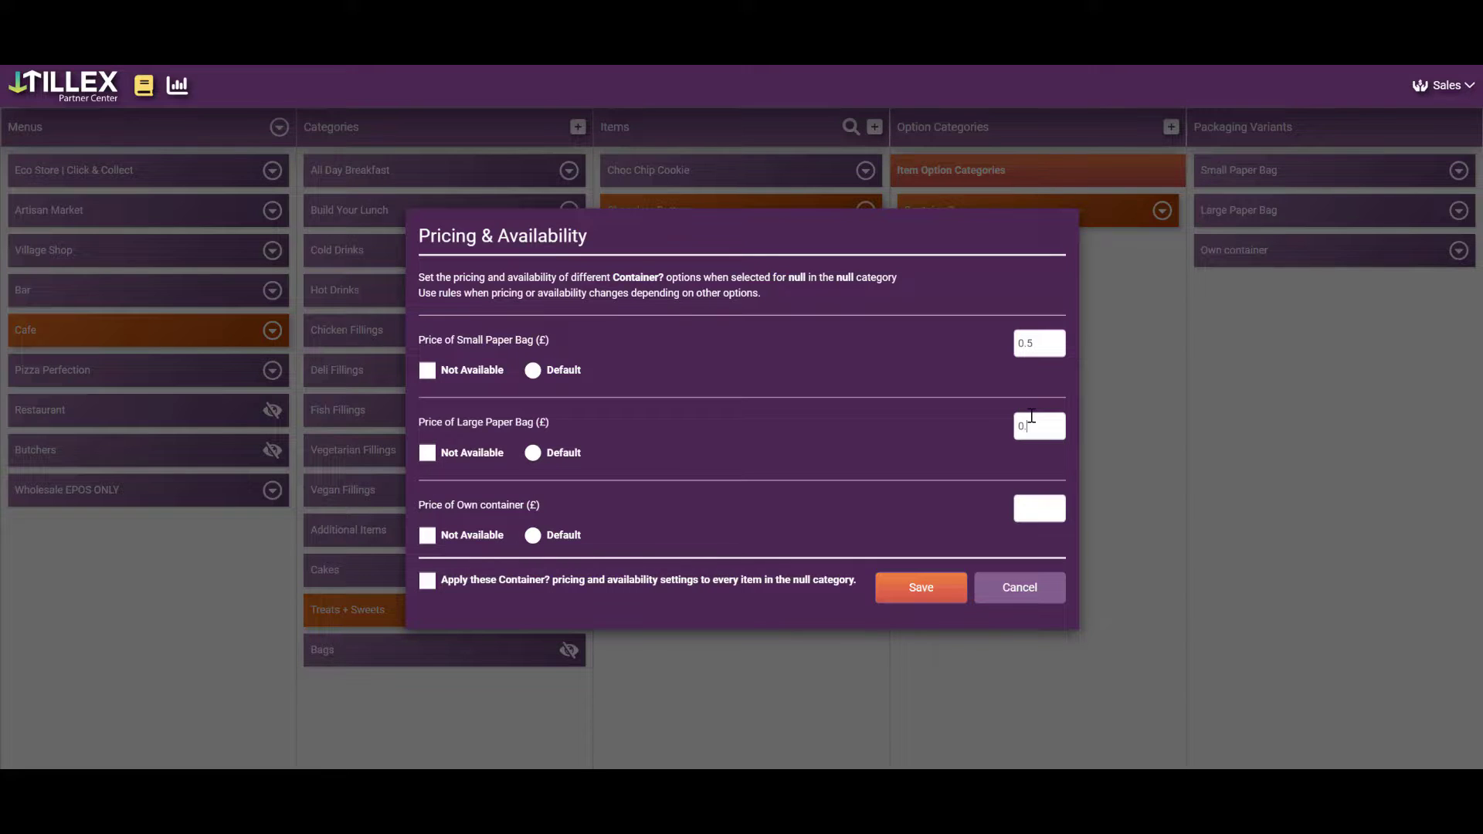